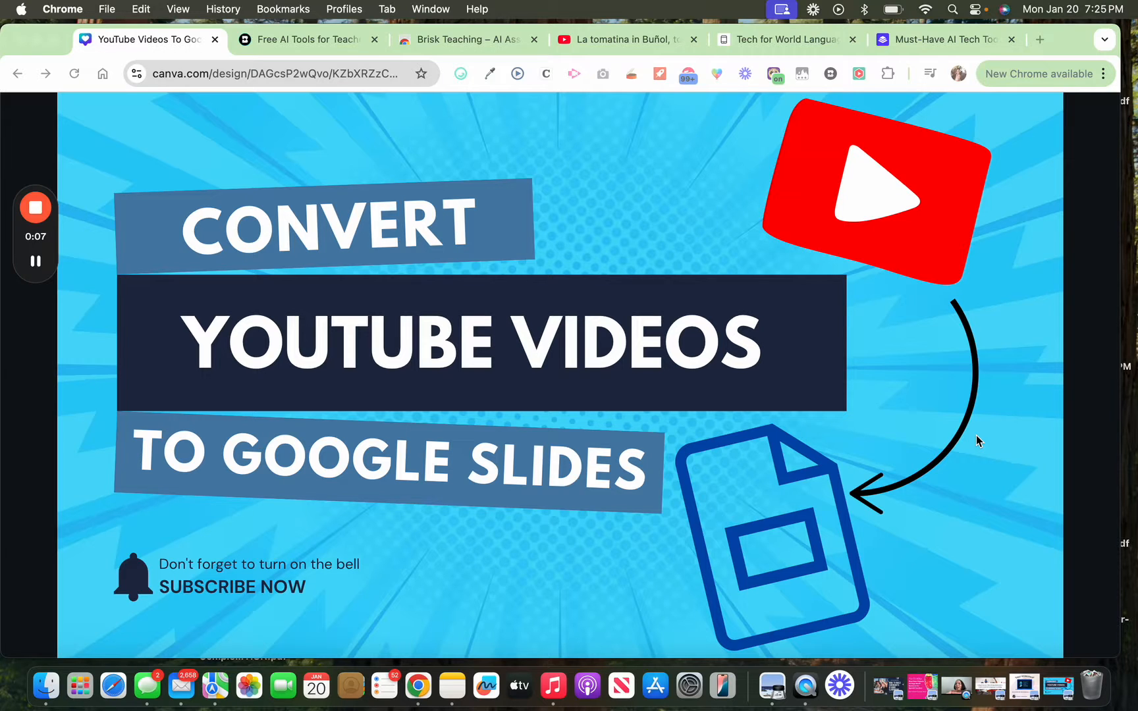
mouse_move(795, 343)
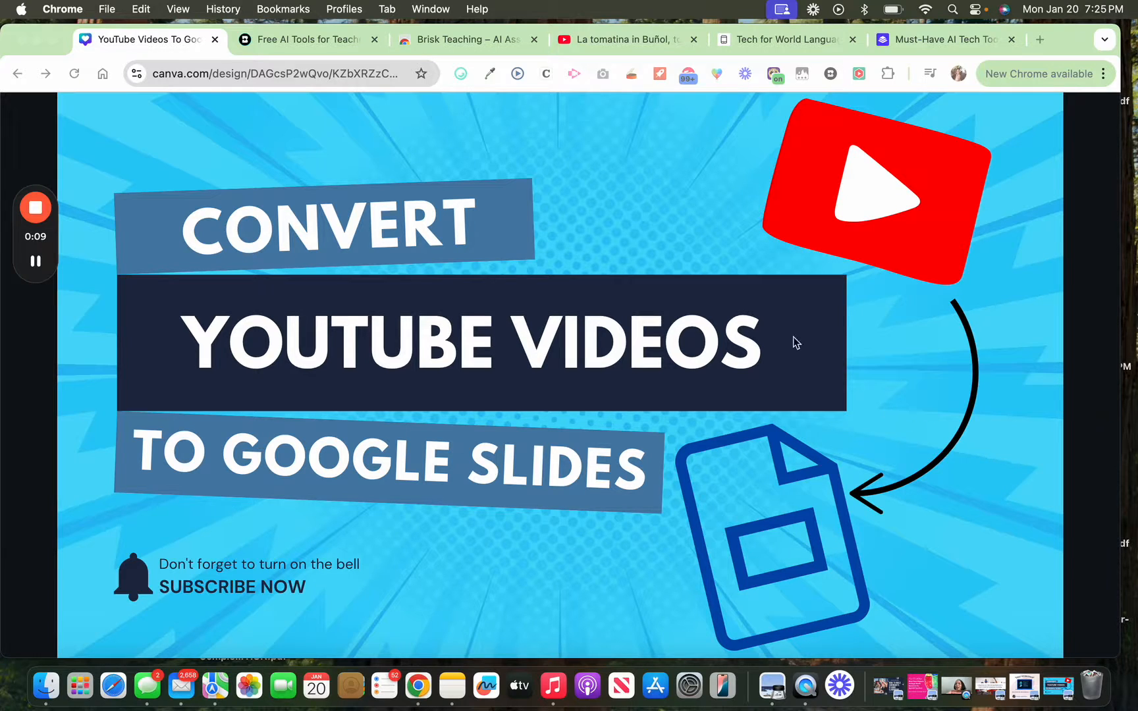
Step: Switch from the Canva title card to the Brisk Teaching homepage tab
click(305, 39)
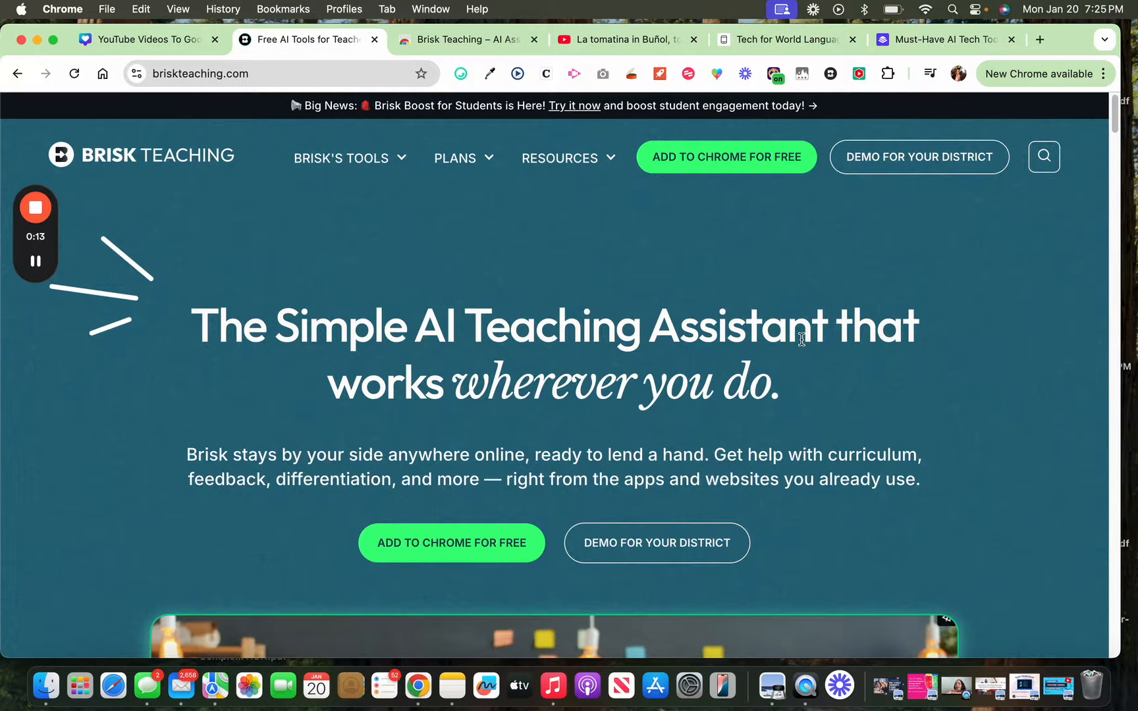
mouse_move(725, 157)
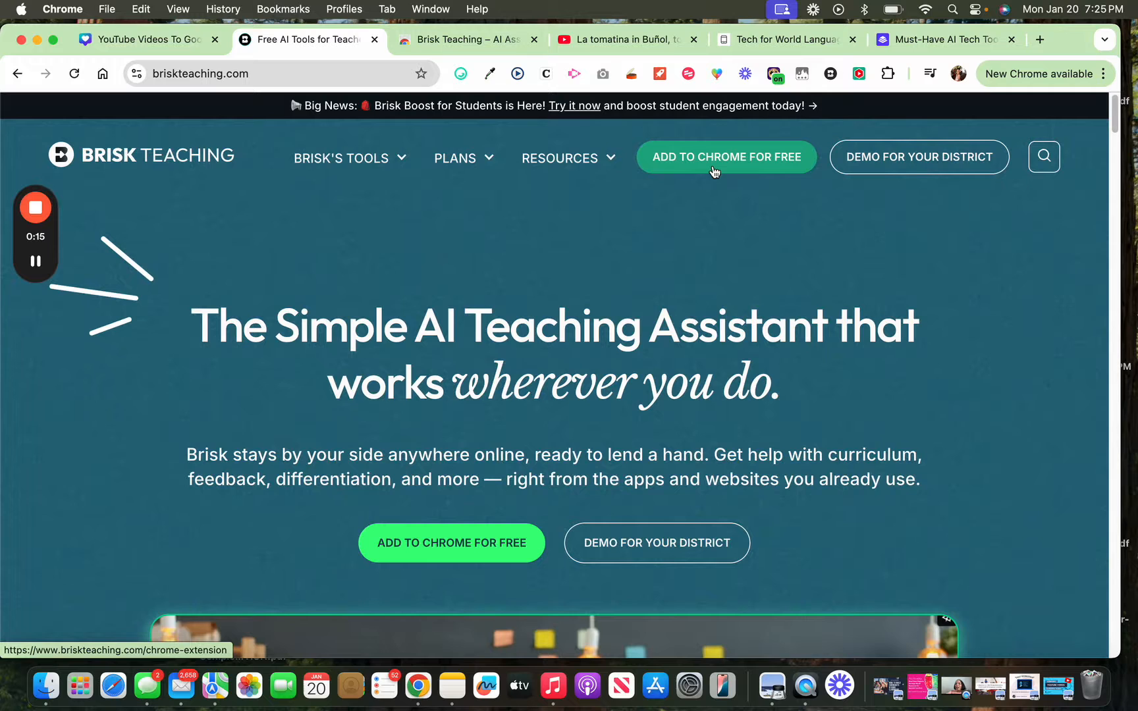
mouse_move(755, 178)
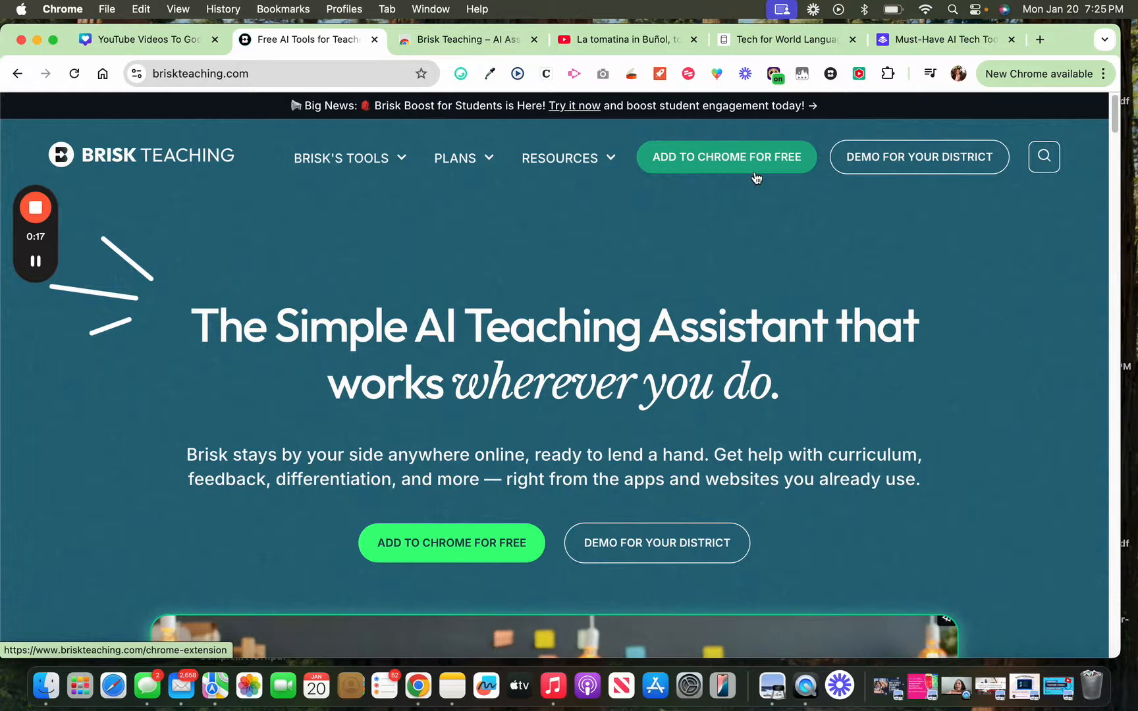
mouse_move(764, 200)
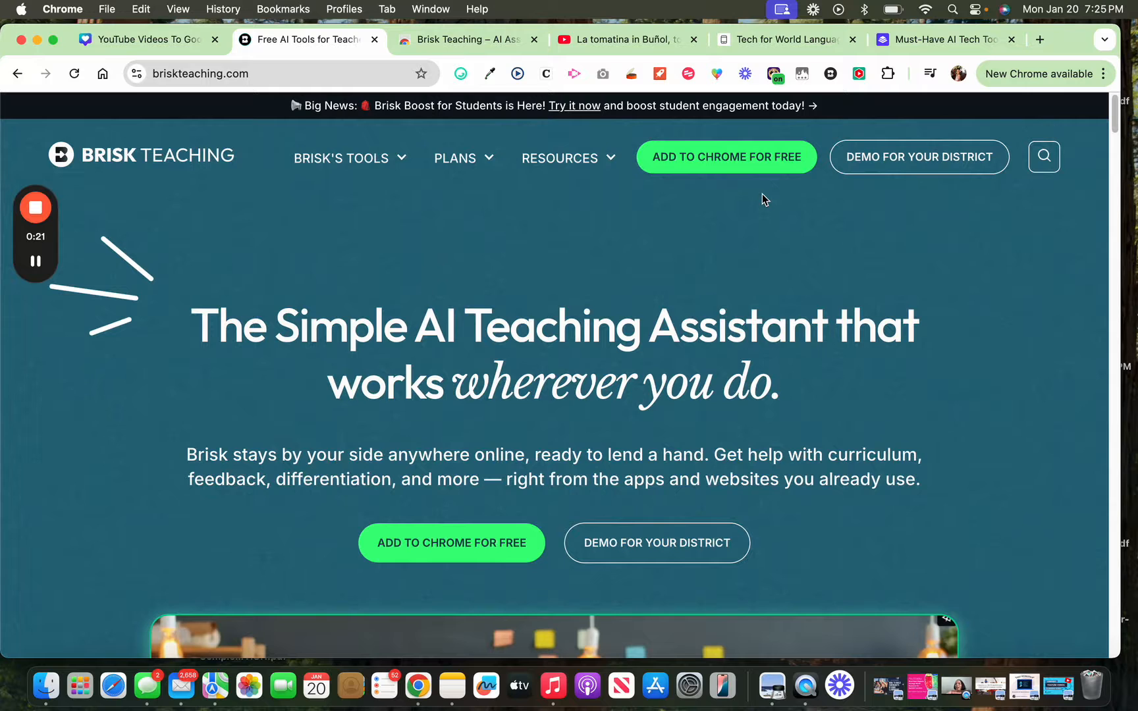
mouse_move(507, 169)
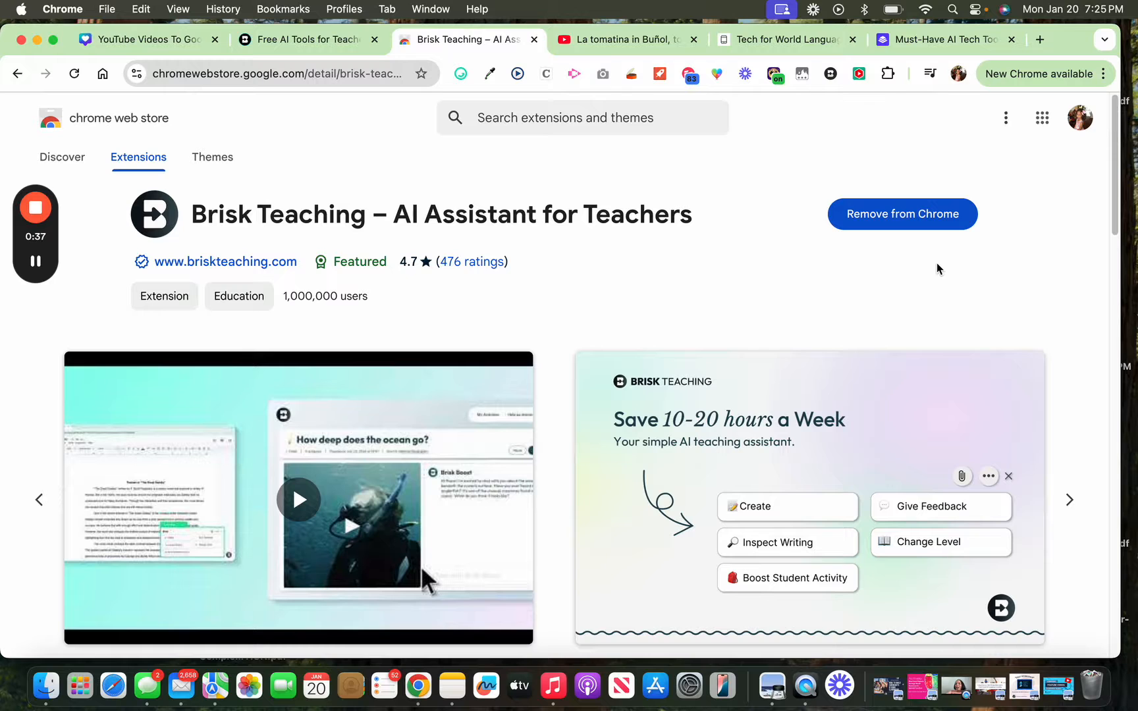
click(625, 39)
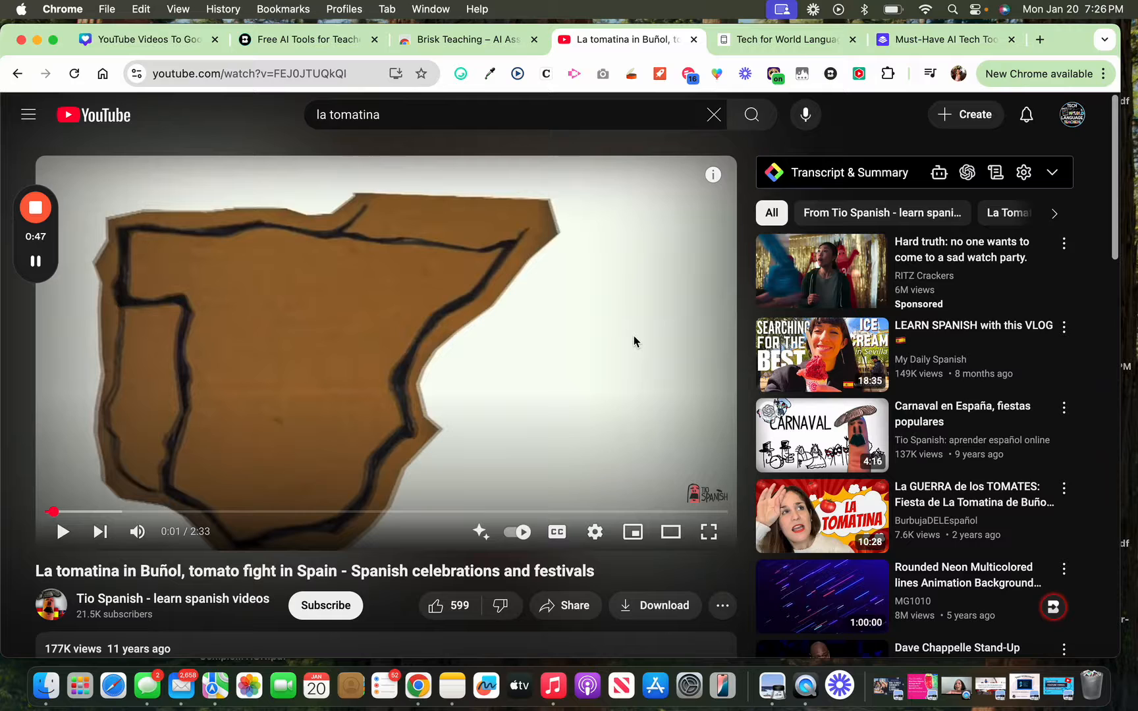
mouse_move(1074, 603)
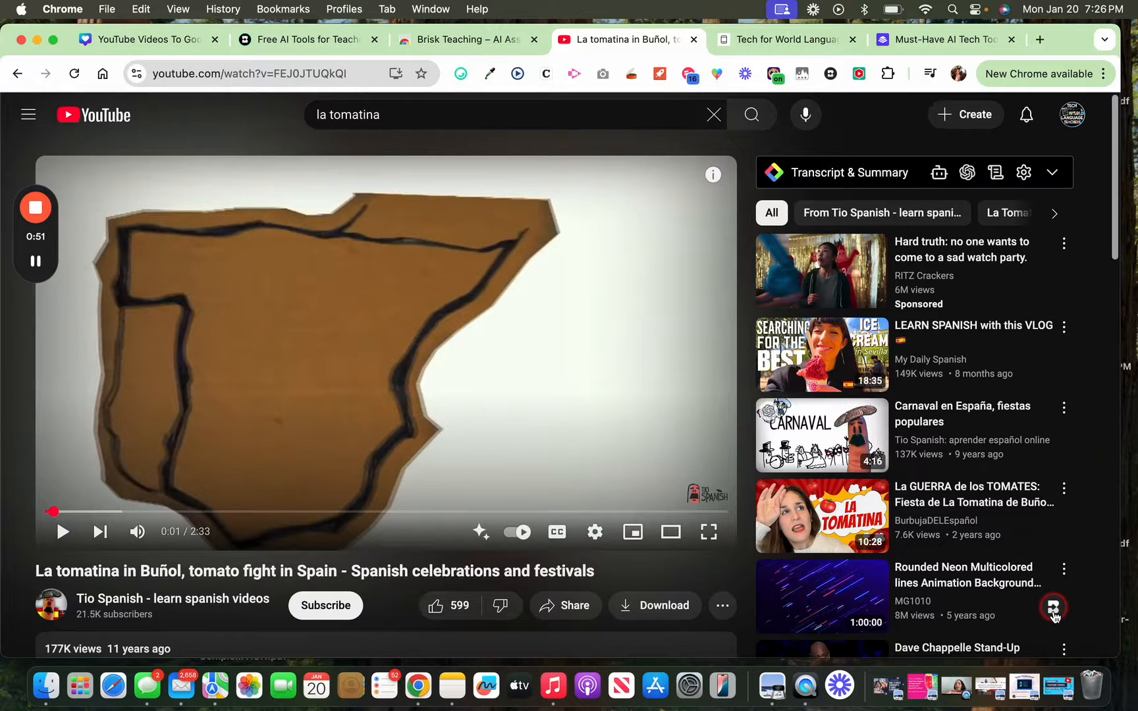
Step: Open the Brisk Educator panel over the La Tomatina YouTube video
click(1054, 609)
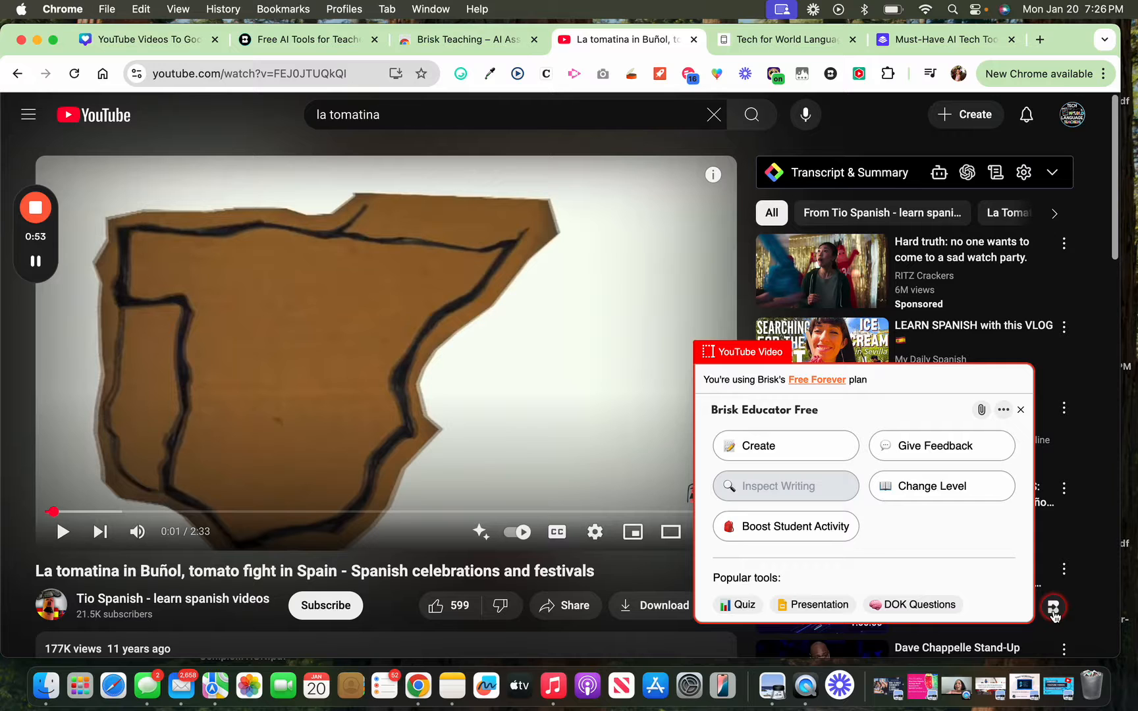
mouse_move(796, 449)
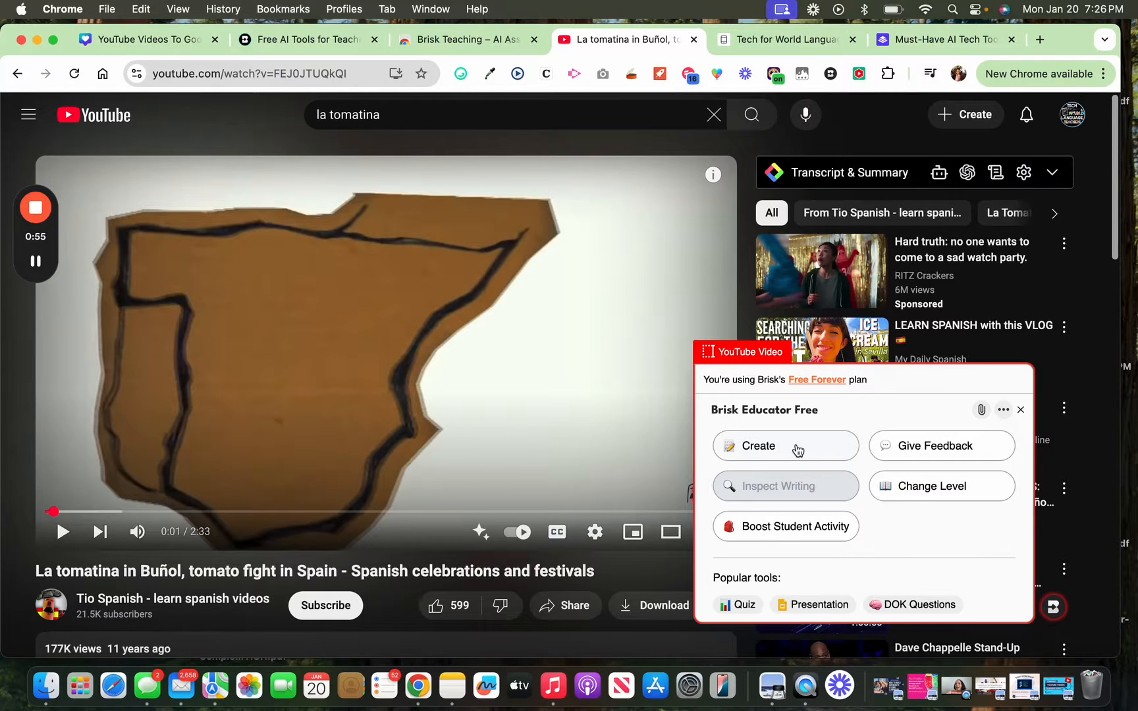
Step: Request a Brisk presentation from the video: English, 10th grade, 10 slides
click(759, 445)
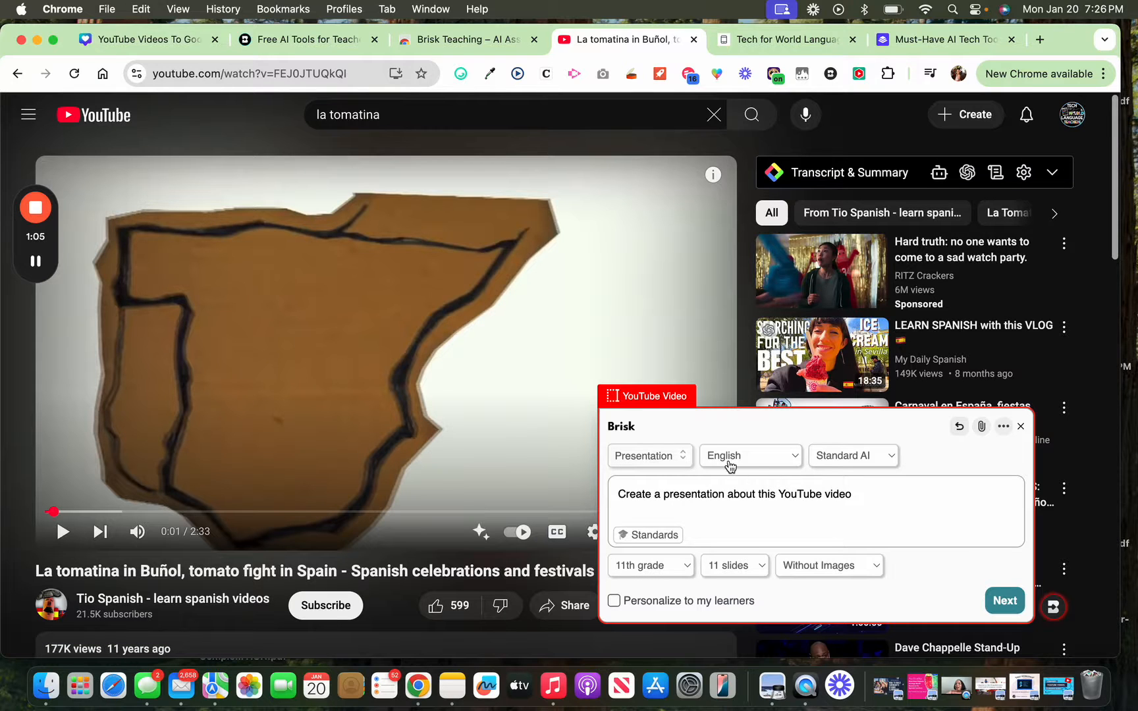
click(750, 456)
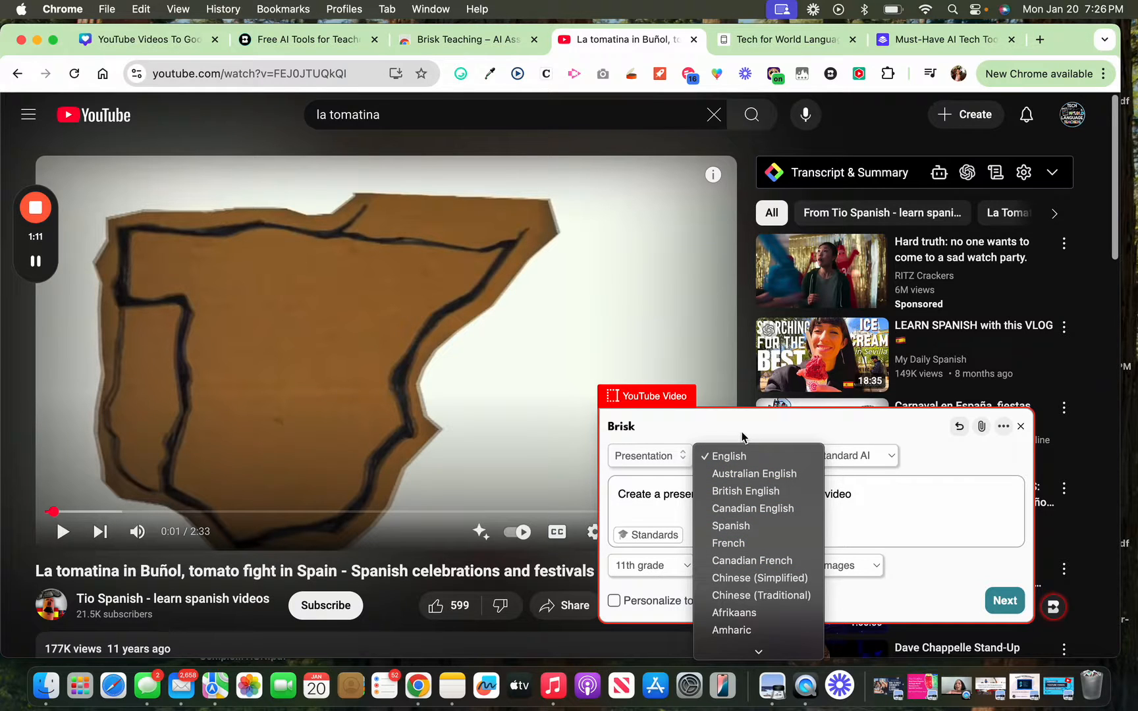
click(725, 456)
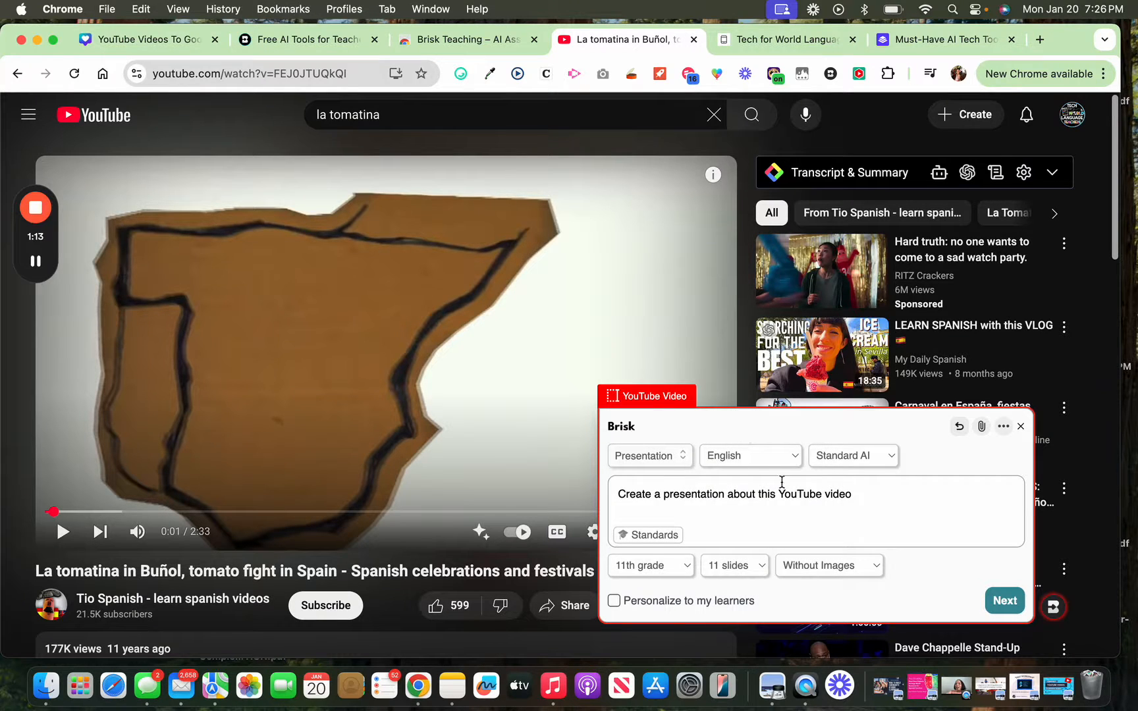
click(650, 565)
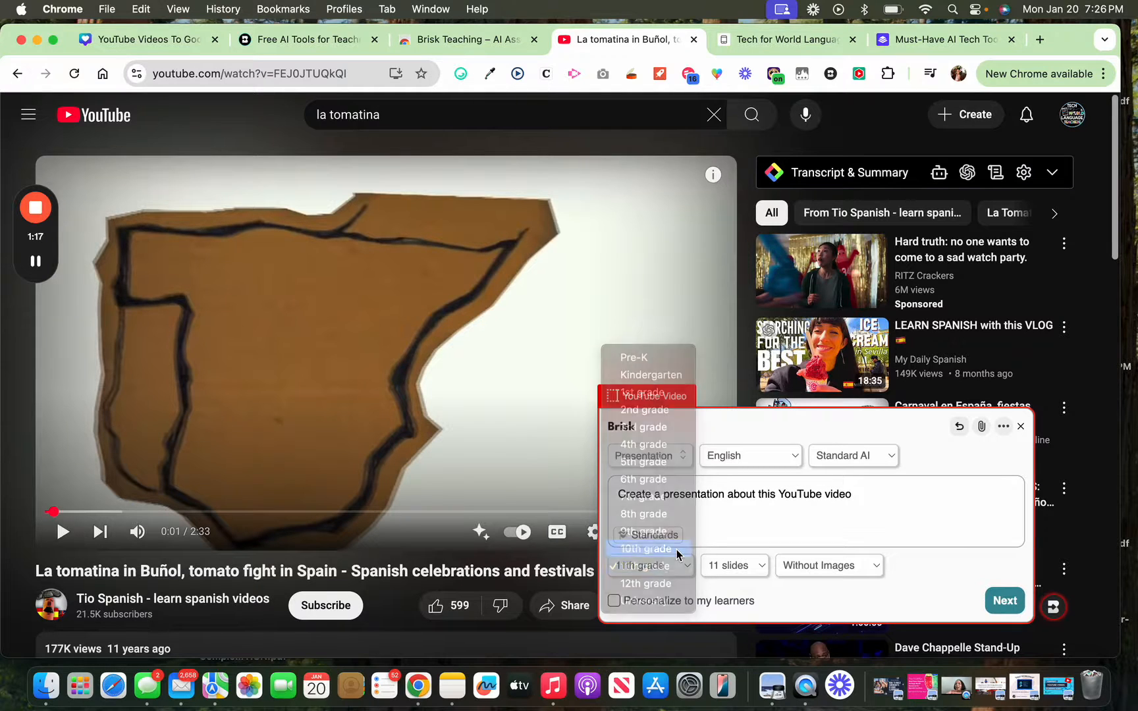
click(645, 549)
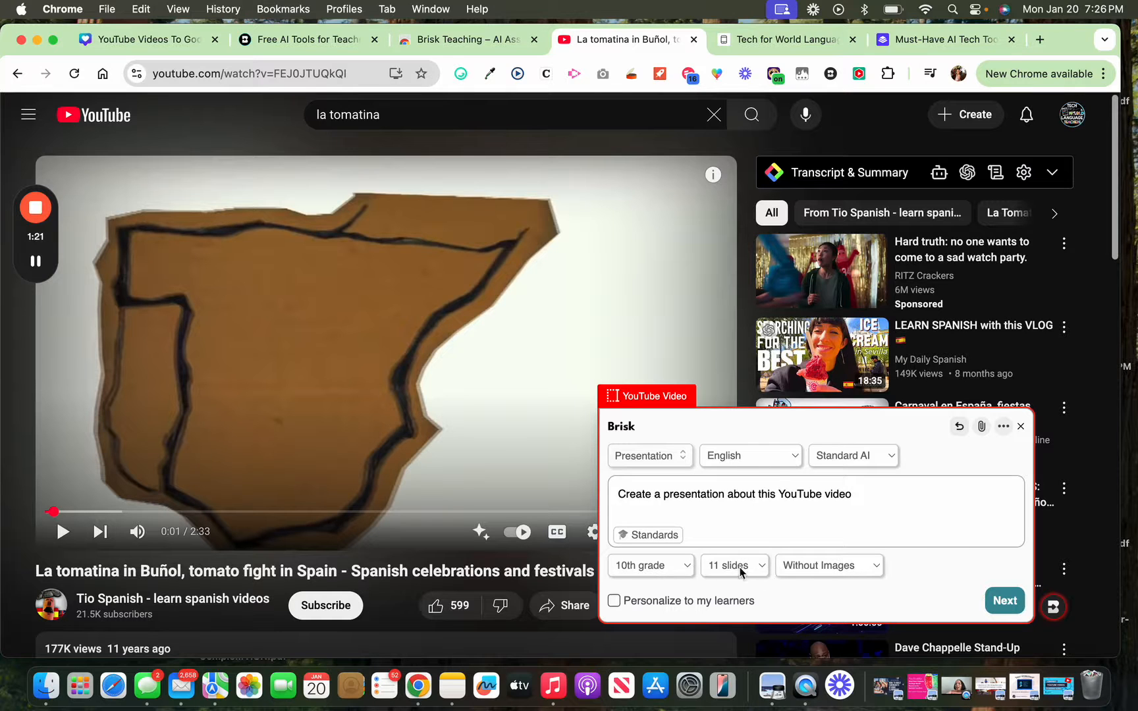
click(734, 565)
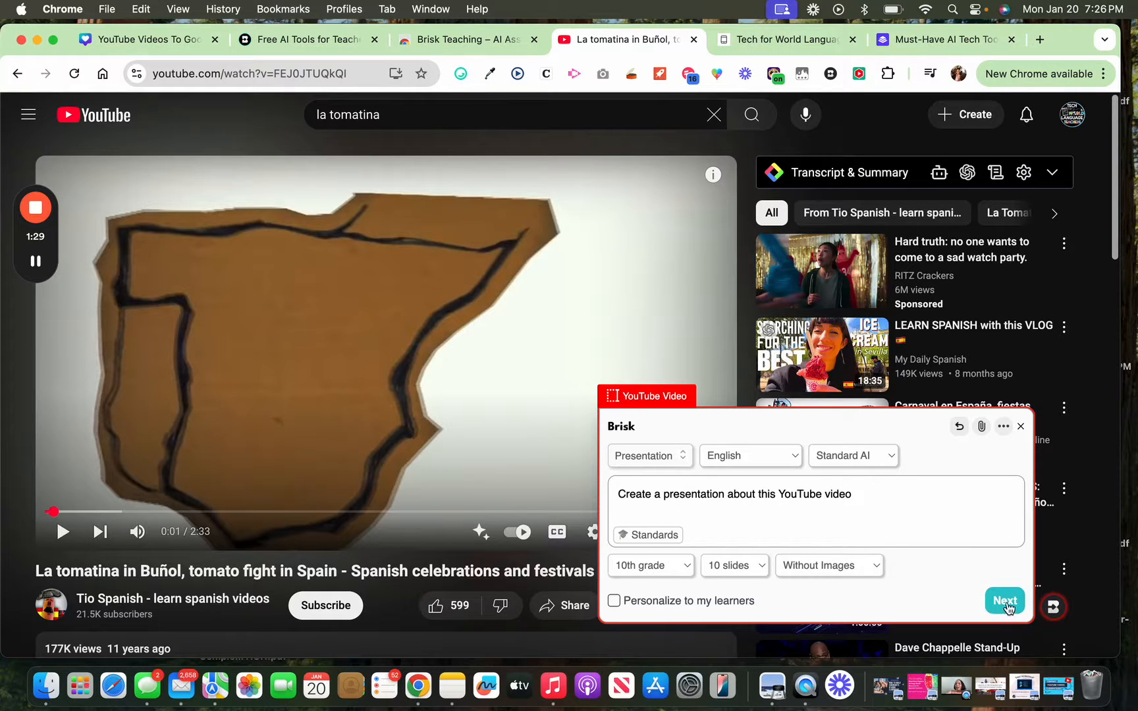
click(1004, 600)
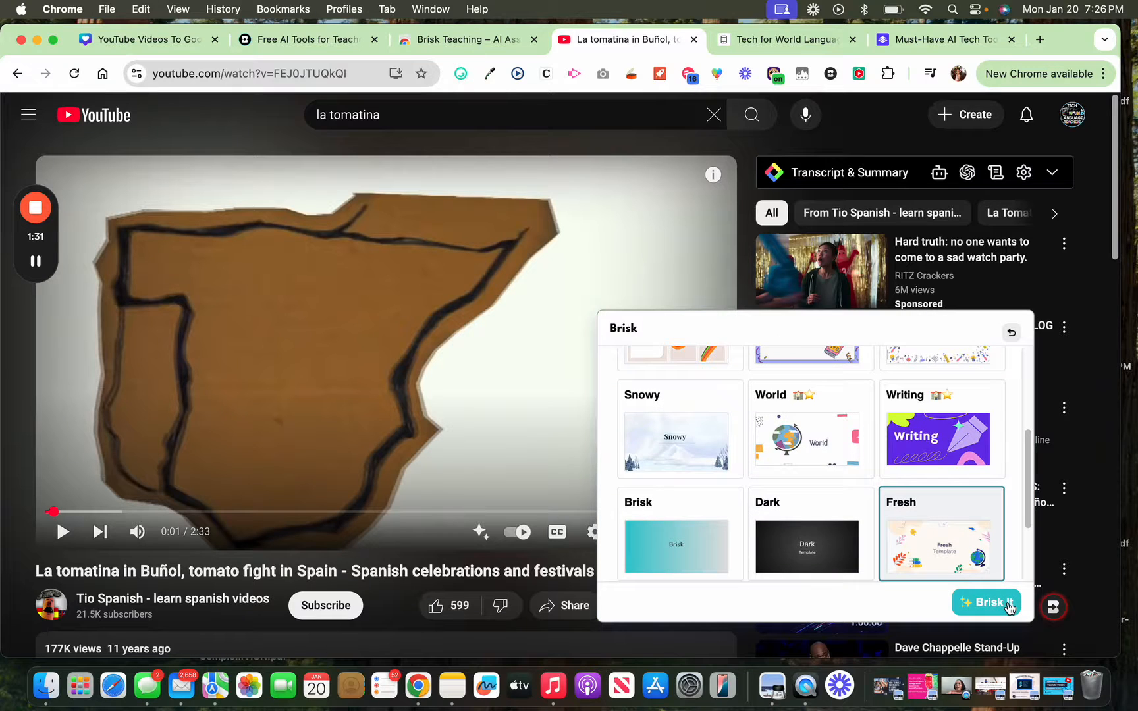
Step: Pick the Fresh template and generate the 'La Tomatina: The World's Biggest Food Fight' deck
scroll(up, 3)
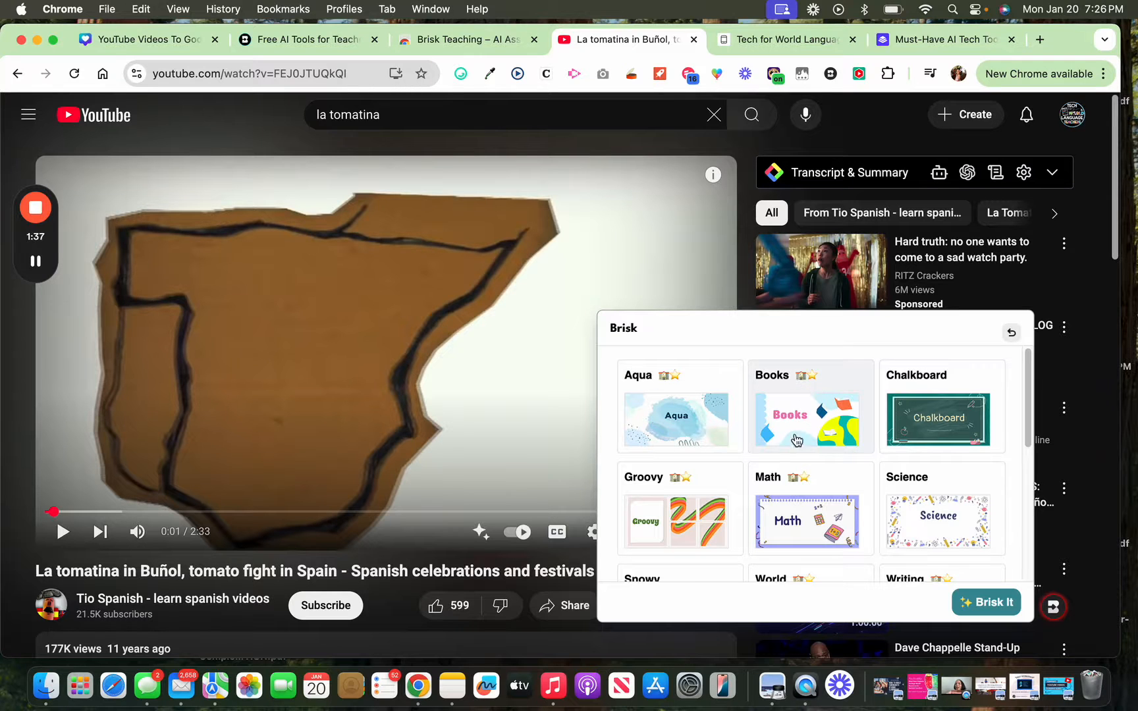
scroll(down, 3)
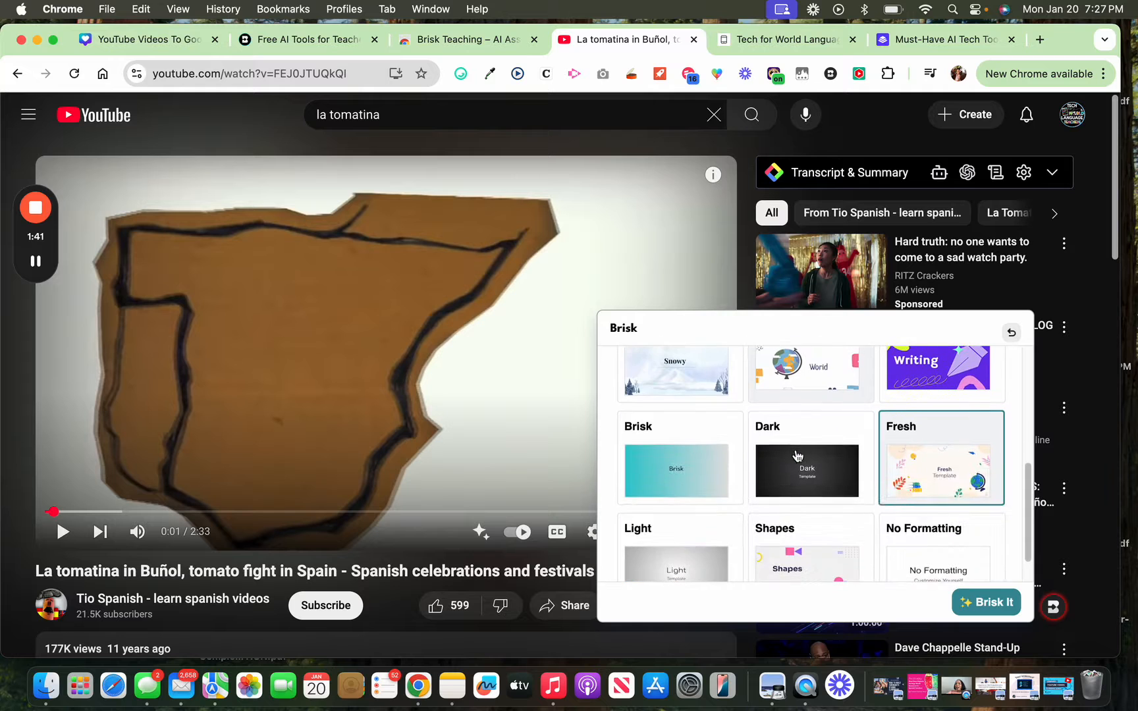
scroll(down, 3)
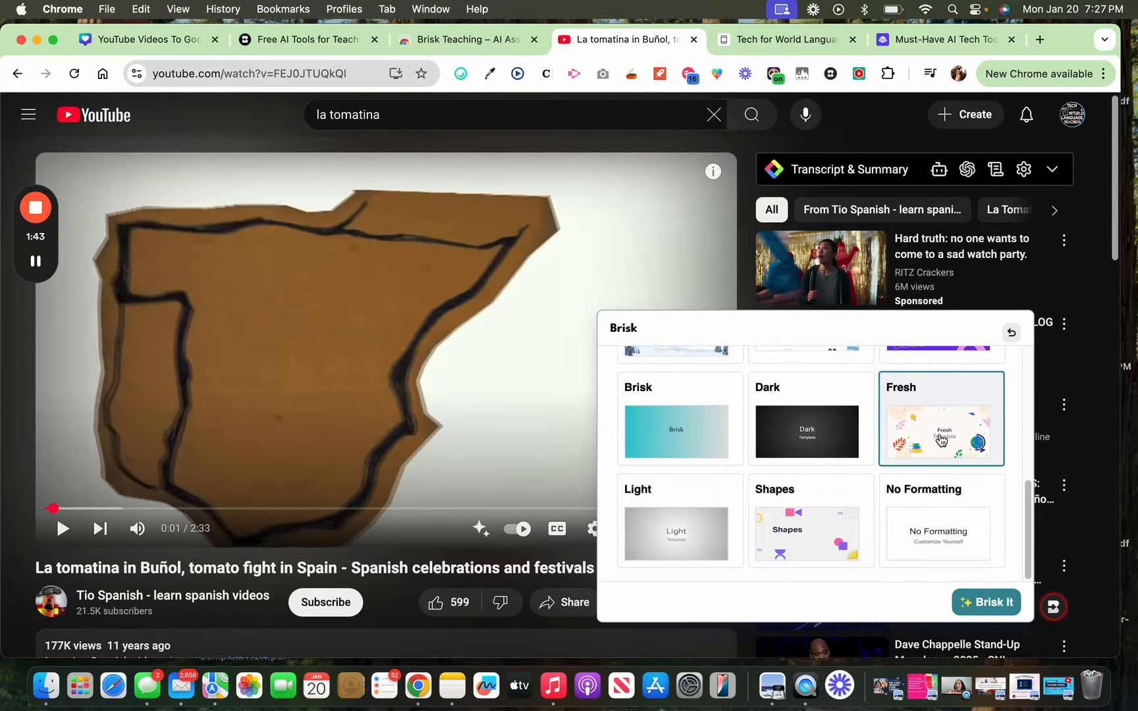
click(987, 603)
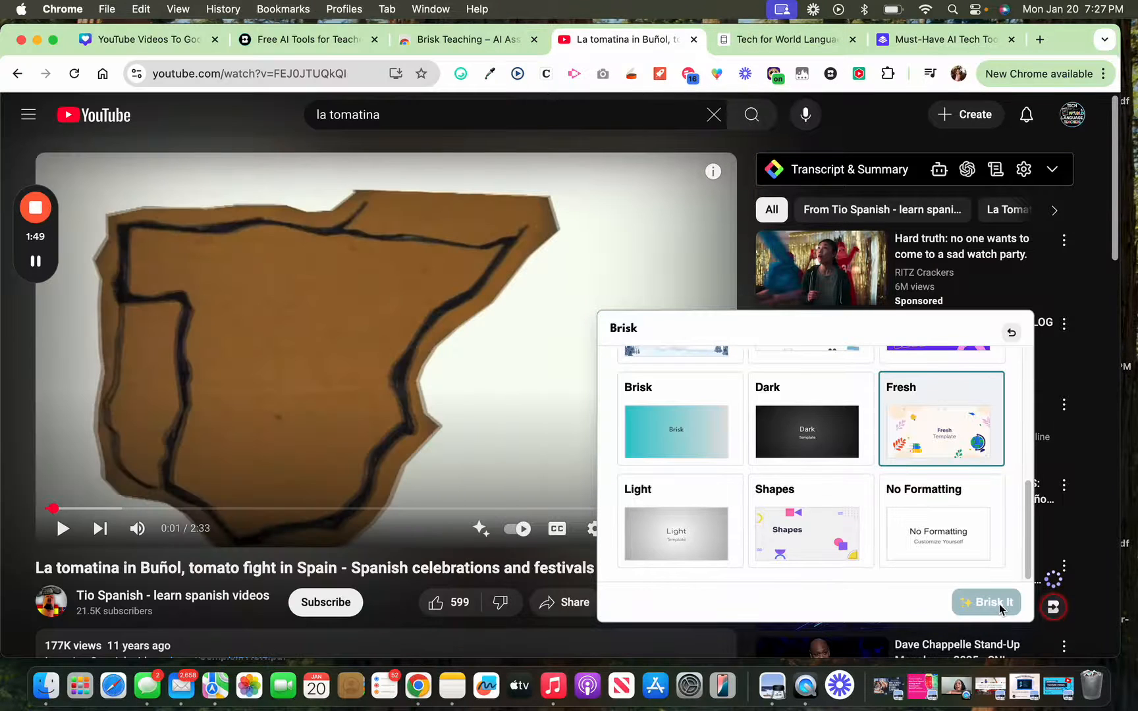
click(987, 603)
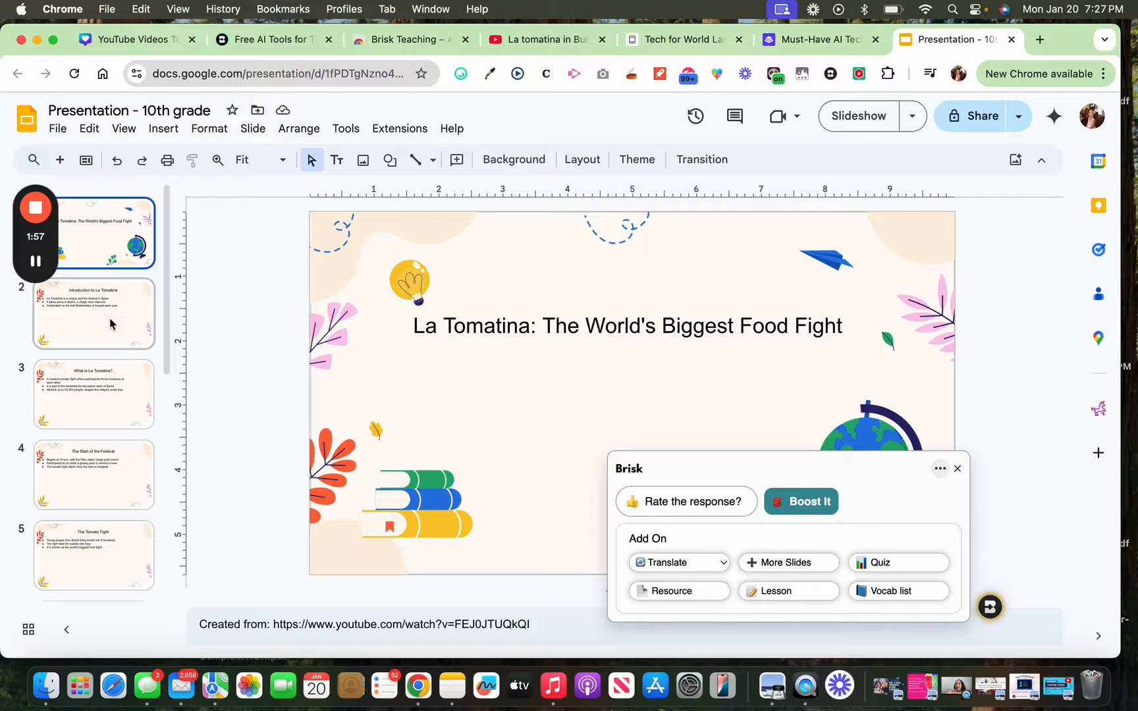
Step: Review the Introduction and tomato-fight slides, then return to the Buñol YouTube video
click(956, 469)
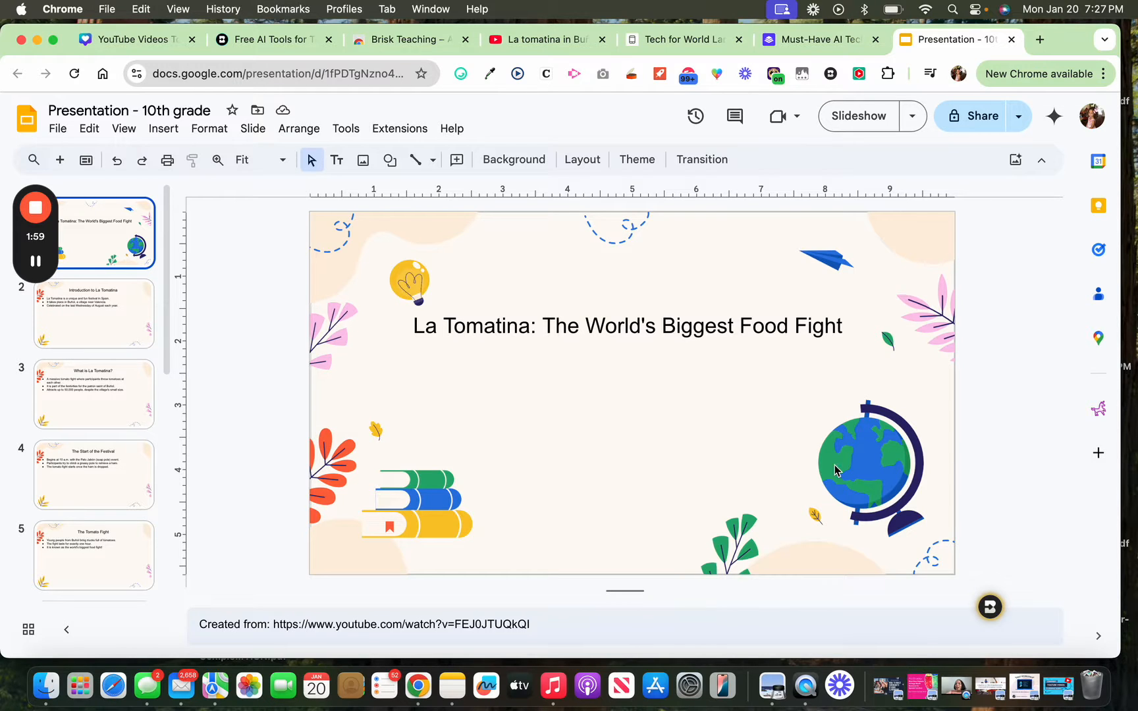
click(93, 314)
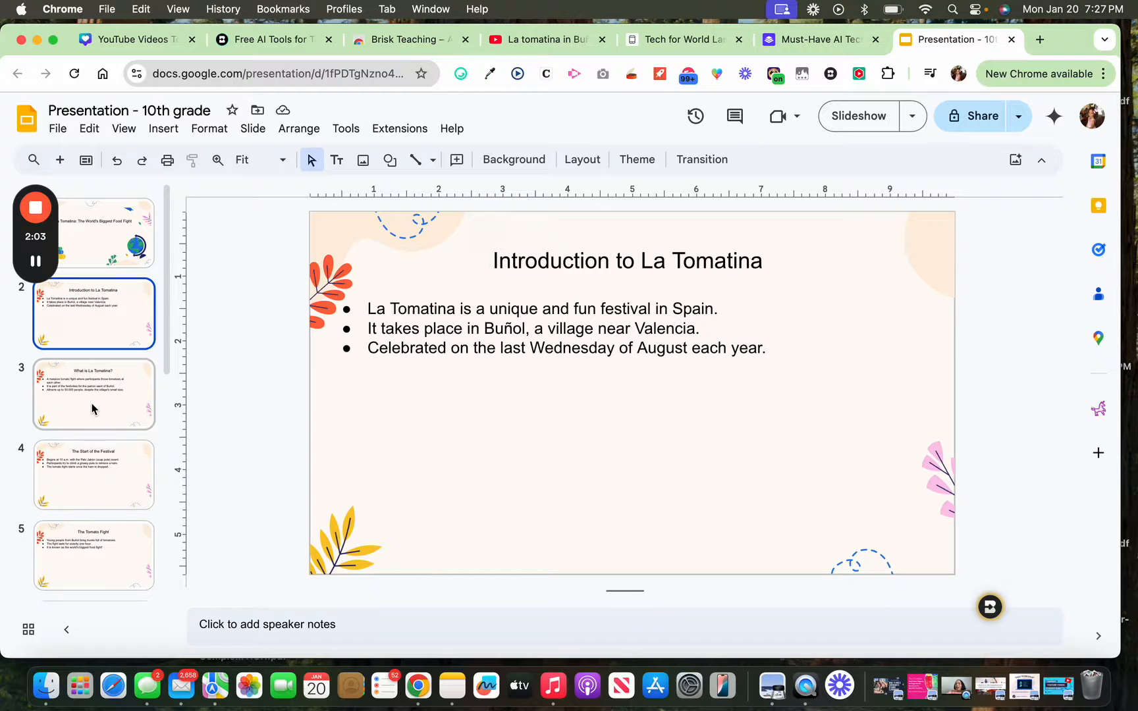
click(93, 393)
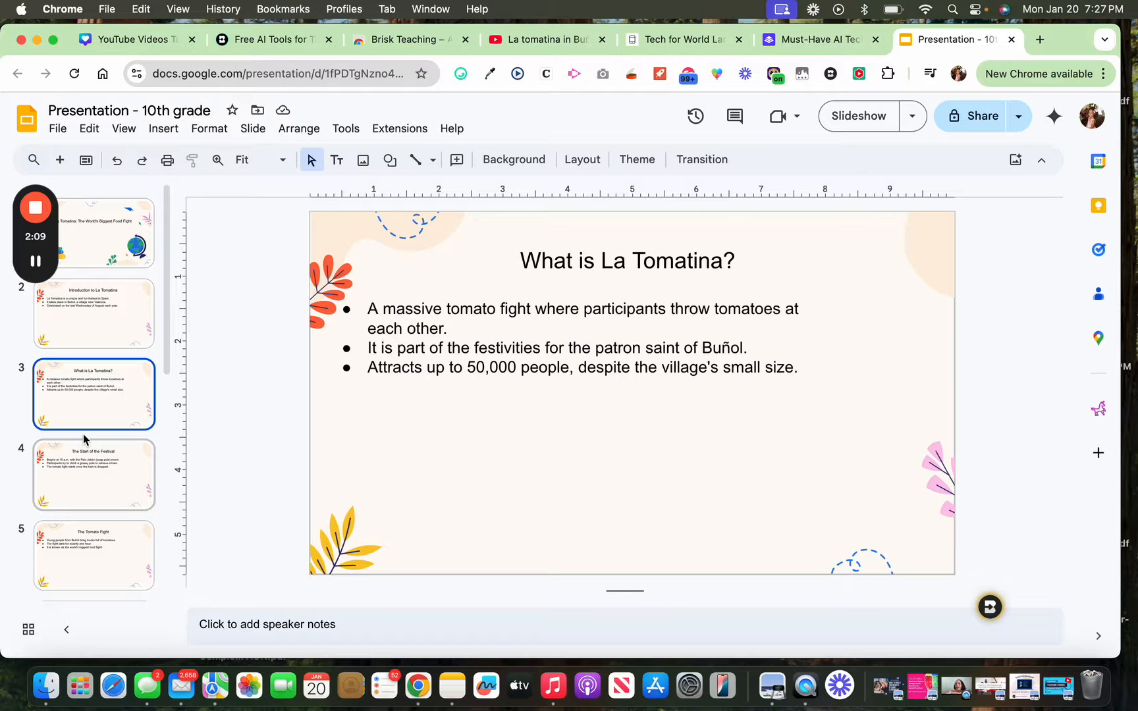
scroll(down, 3)
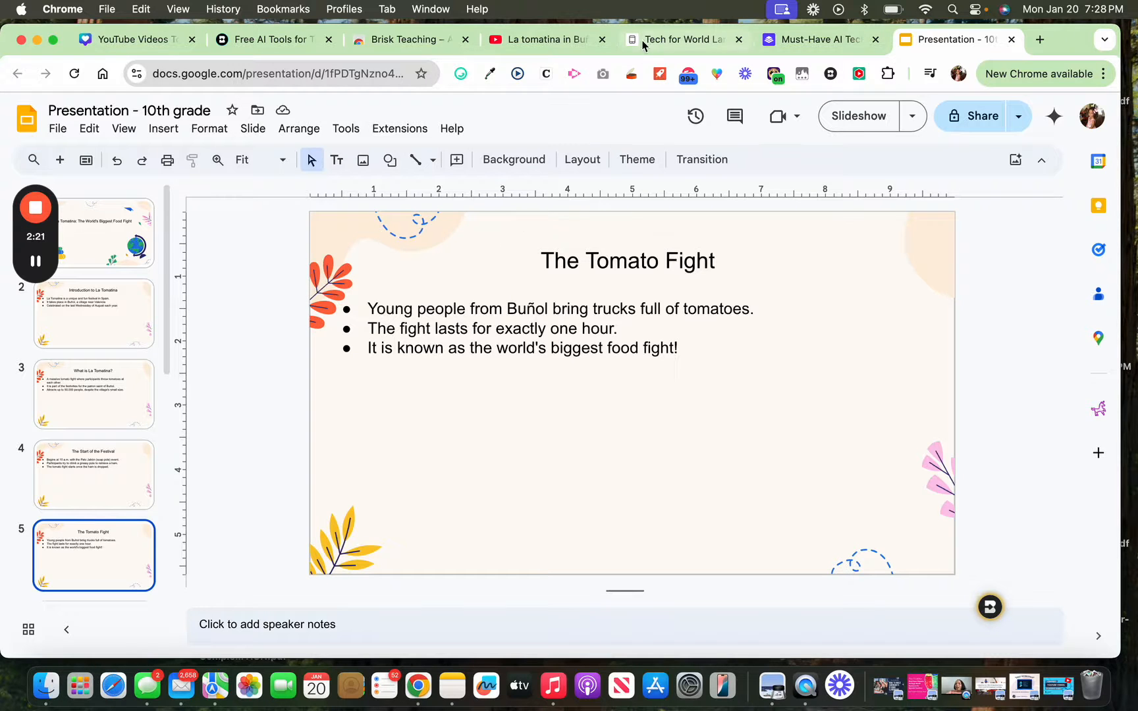
click(540, 39)
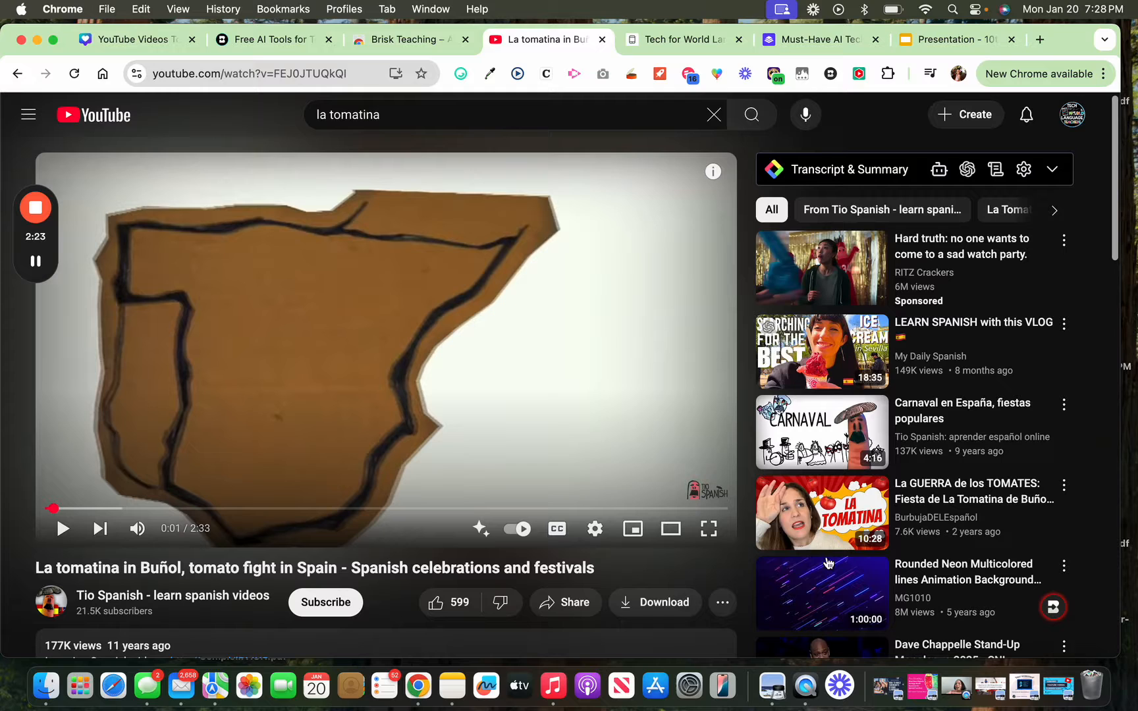
Step: Set up a Brisk quiz from the video: English, 11th grade, multiple choice, 10 questions
click(1052, 607)
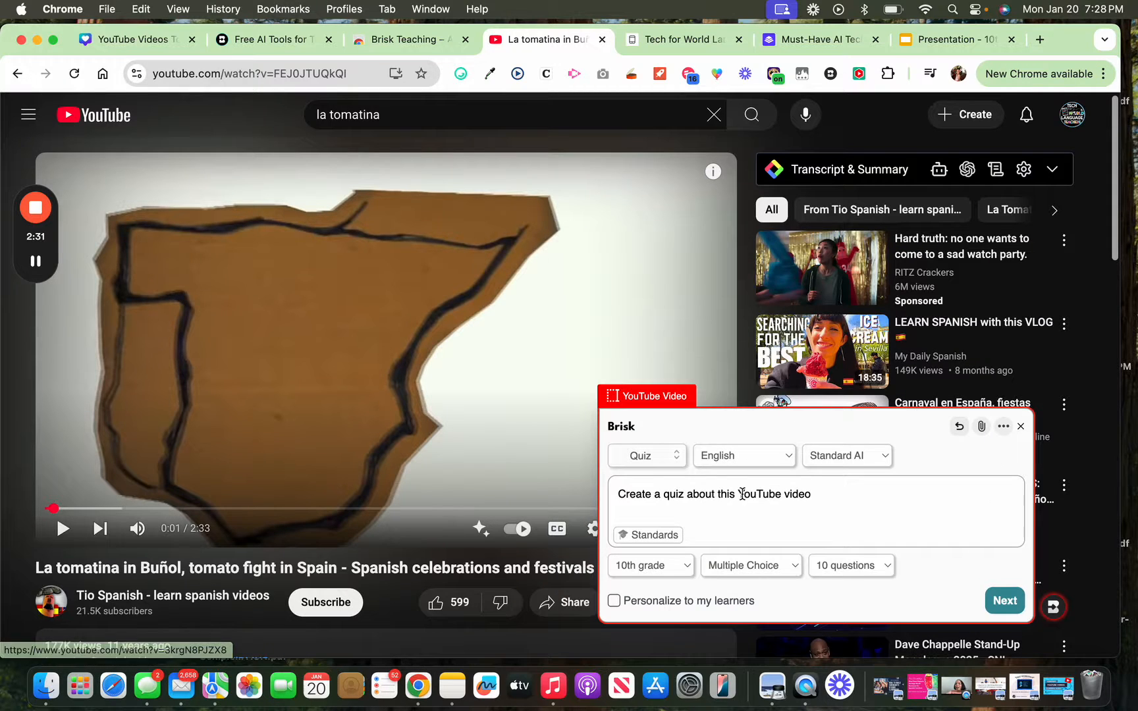
click(742, 456)
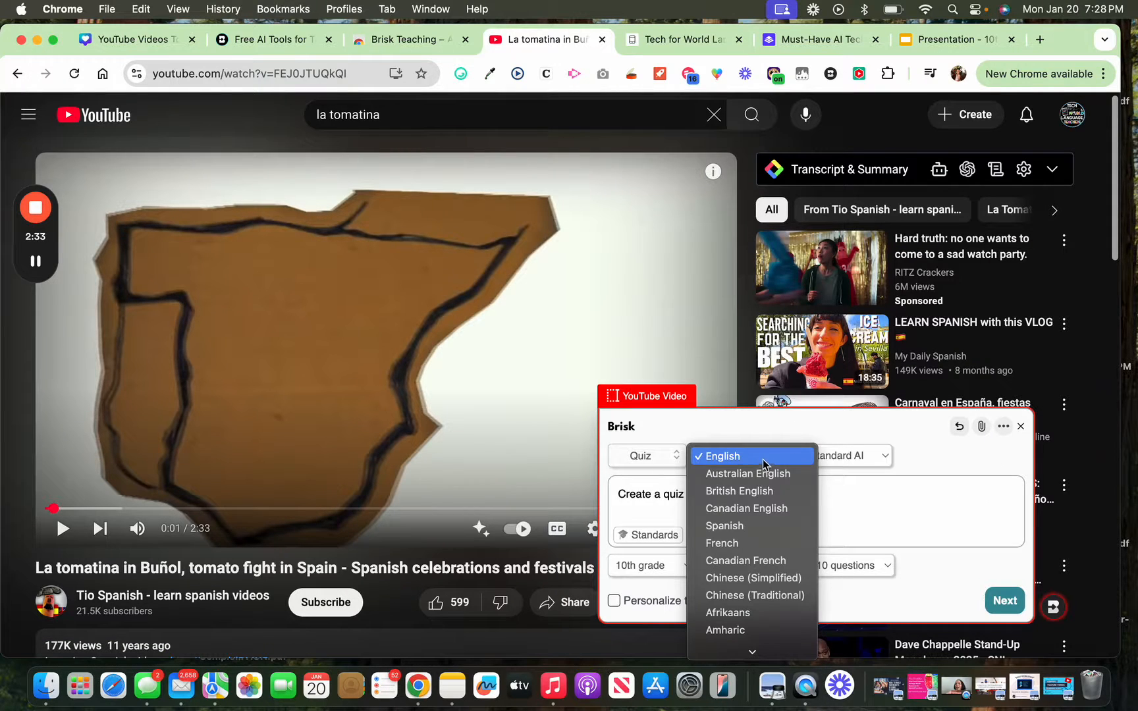
click(717, 456)
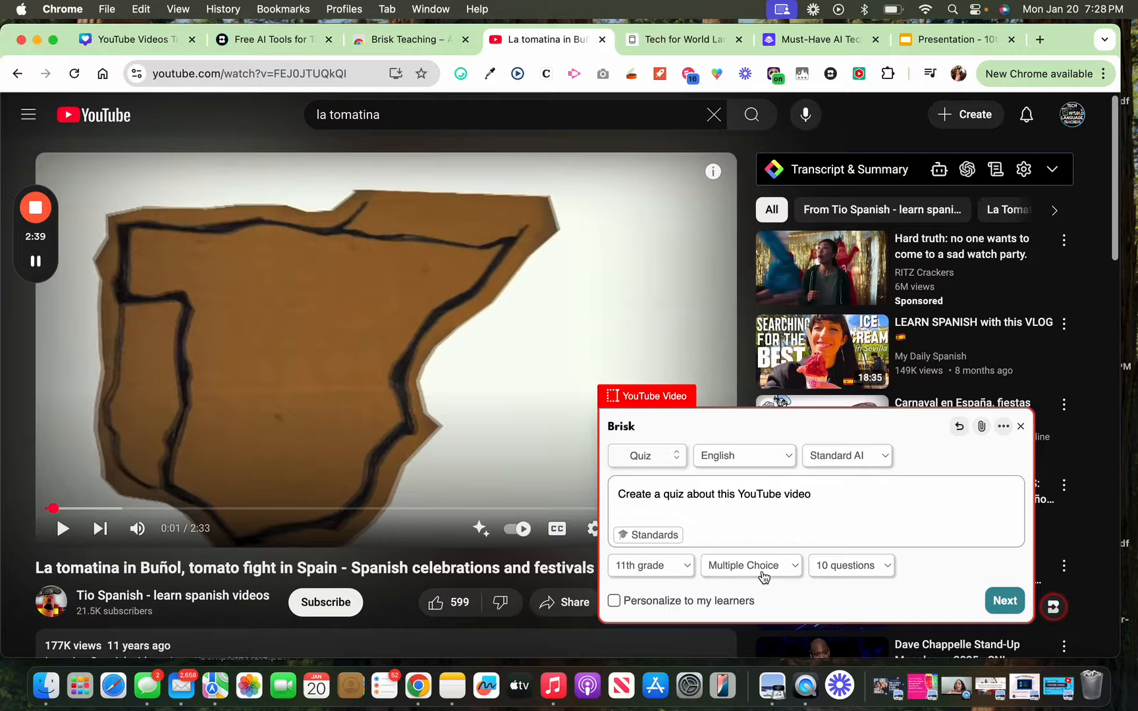
click(751, 565)
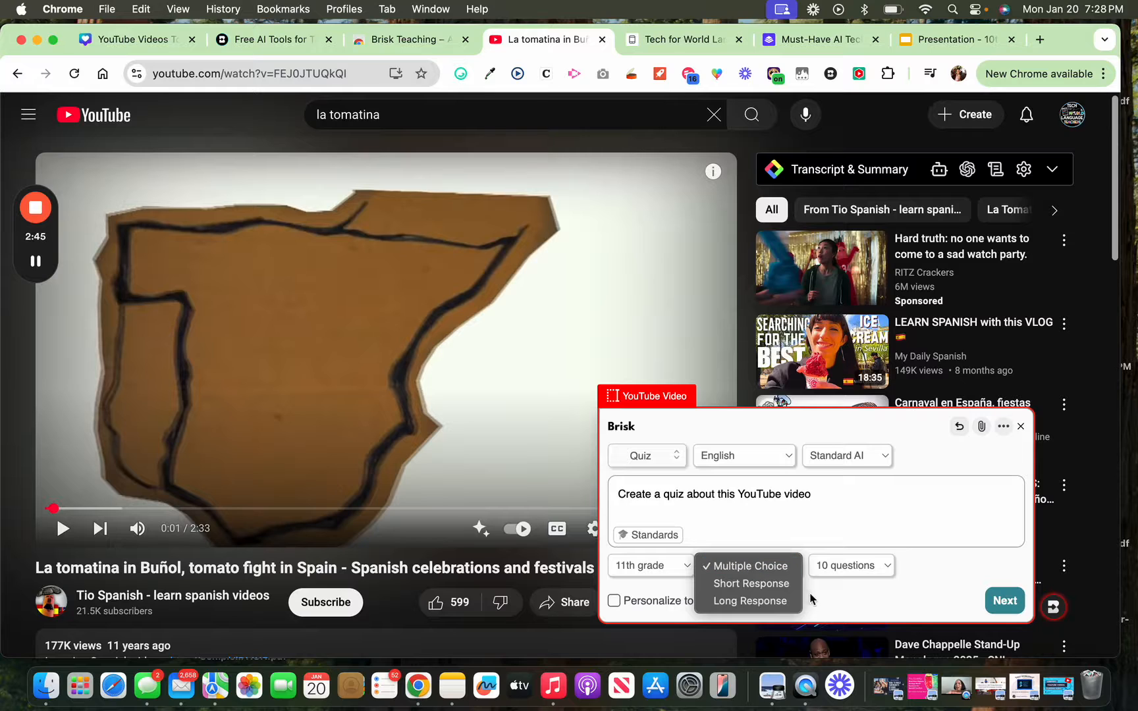
click(751, 565)
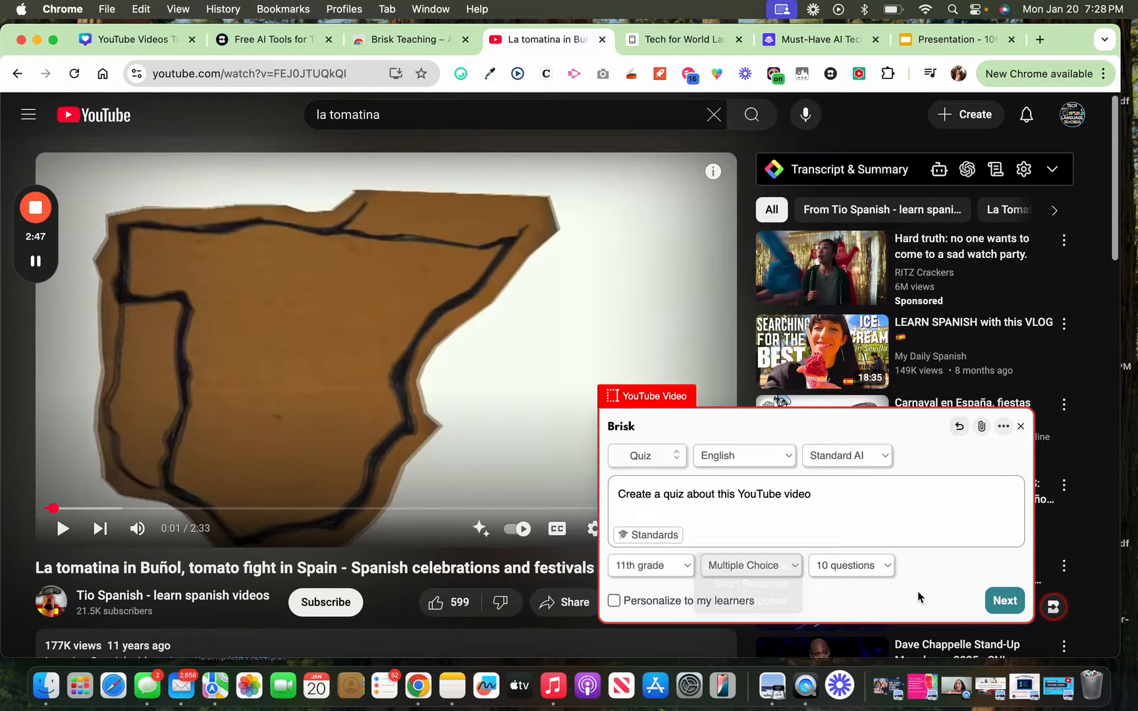
click(1004, 600)
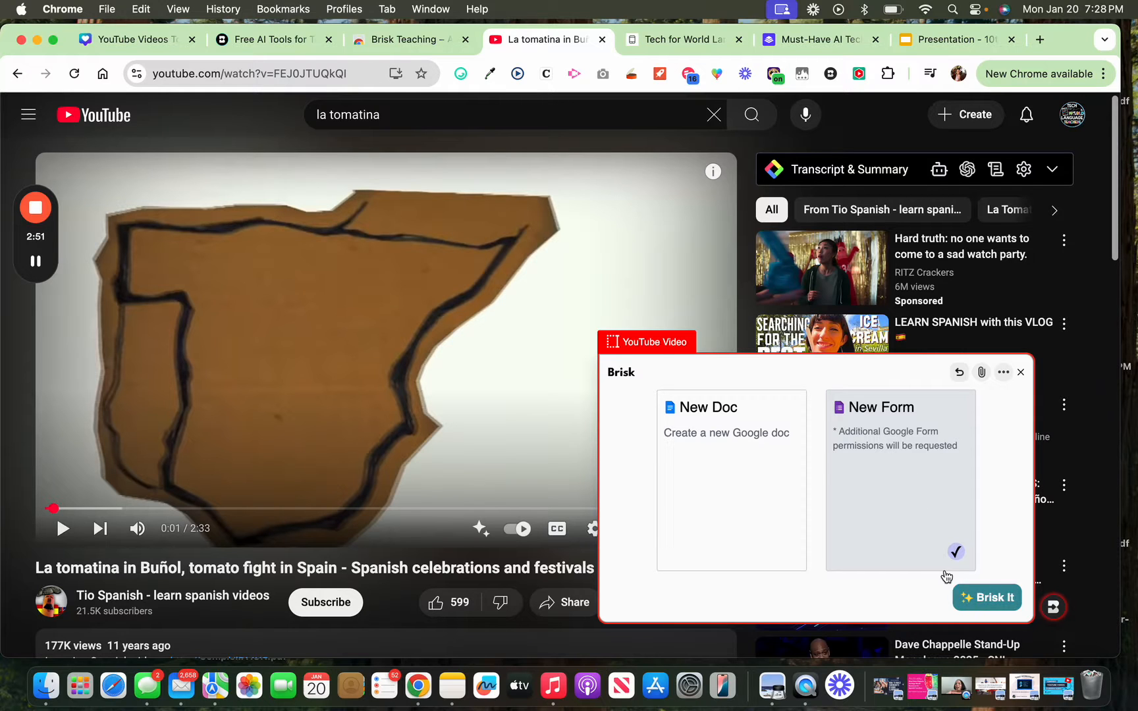
Step: Choose New Form as the output and generate the quiz
click(987, 598)
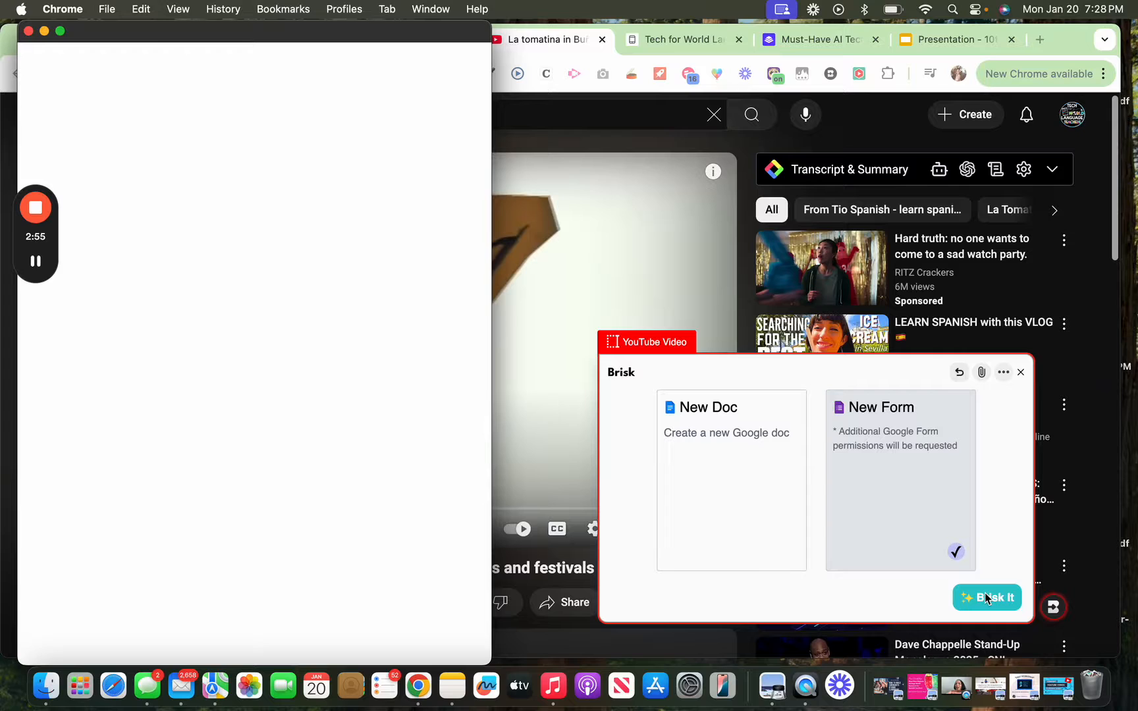
click(987, 597)
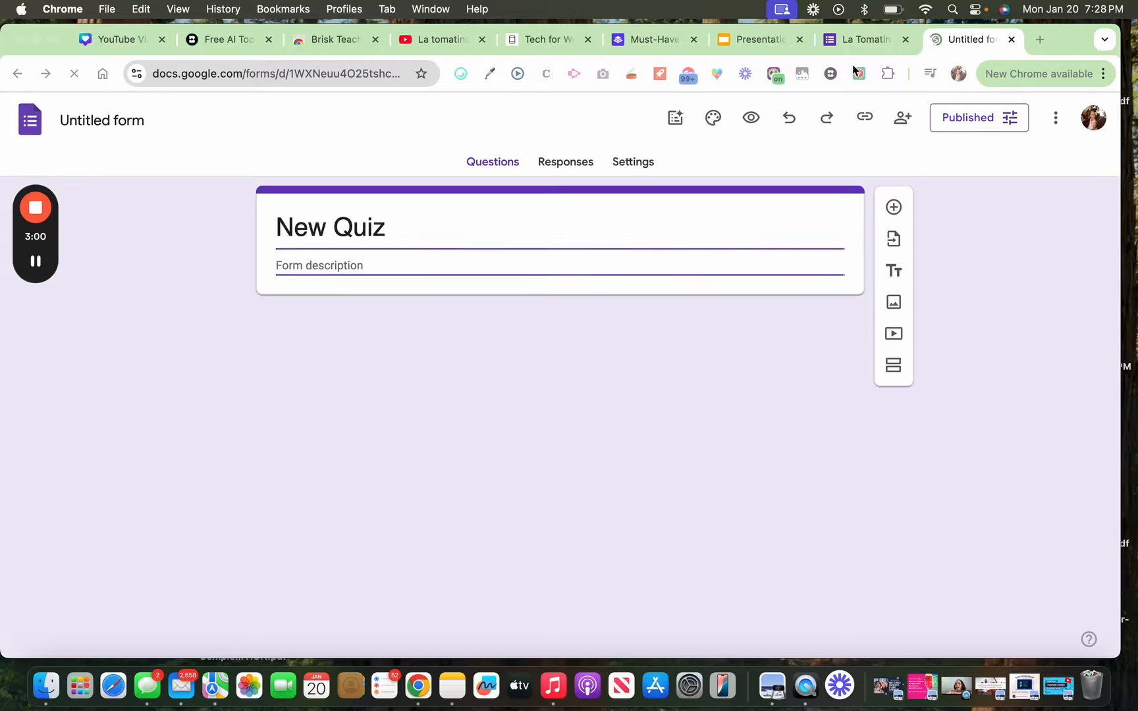
Step: Open the La Tomatina Festival Quiz form, dismiss Brisk's prompt, and scroll through its questions
click(860, 40)
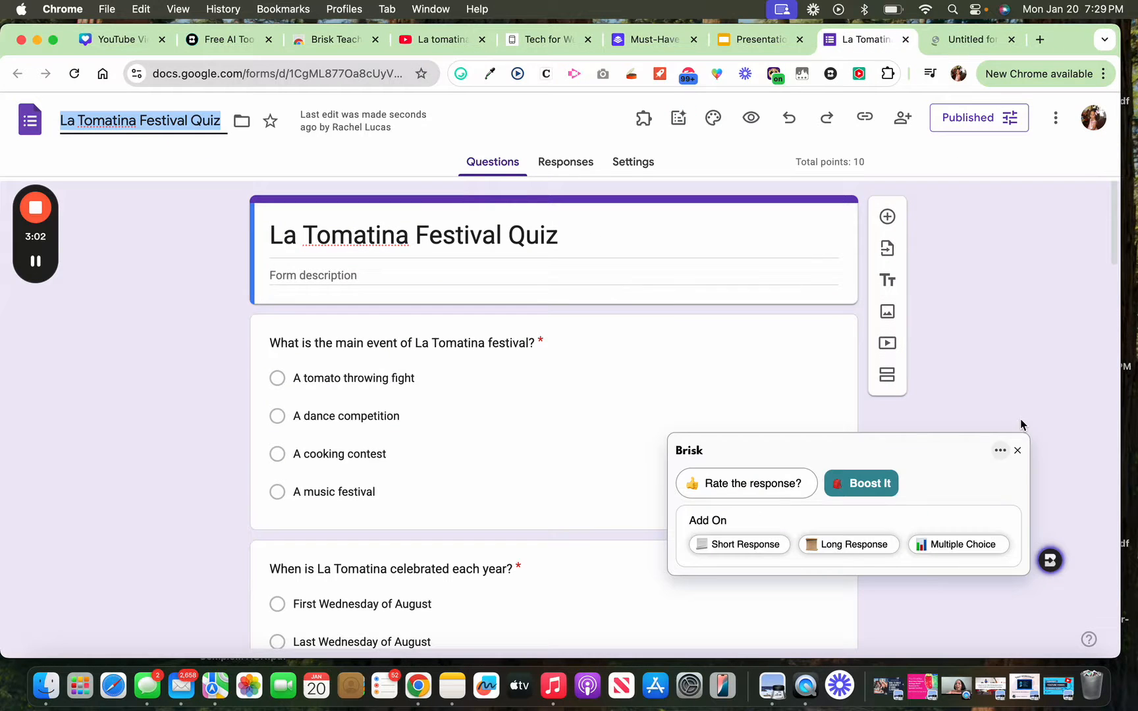
click(1016, 450)
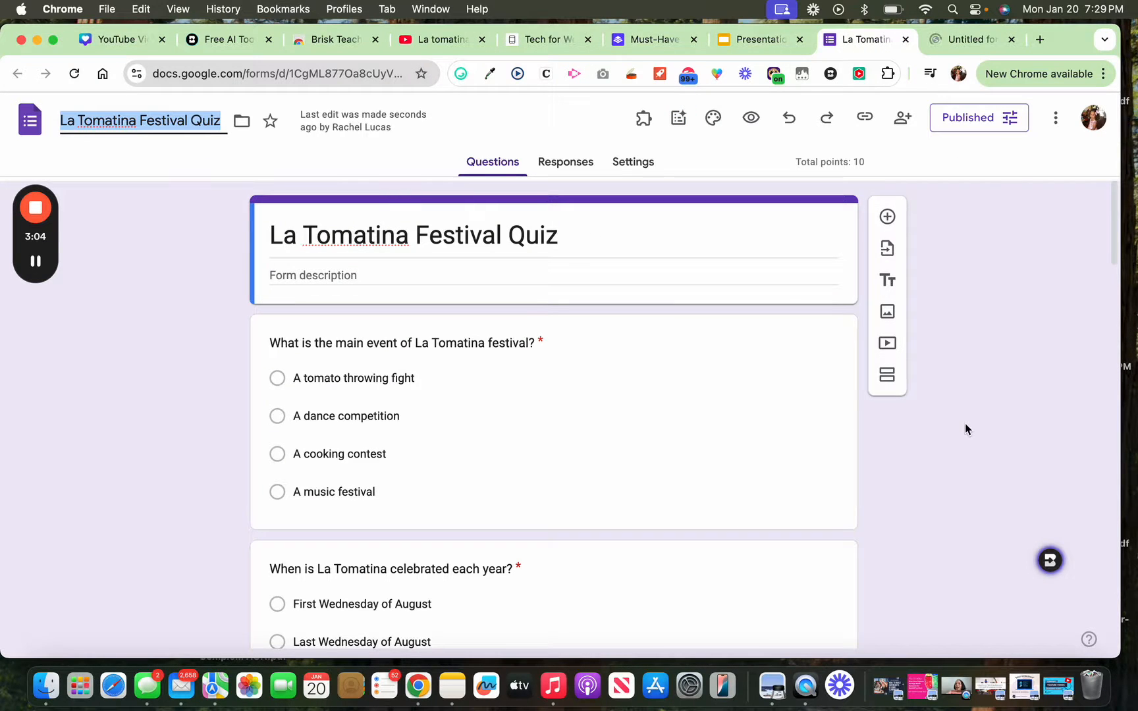
scroll(down, 3)
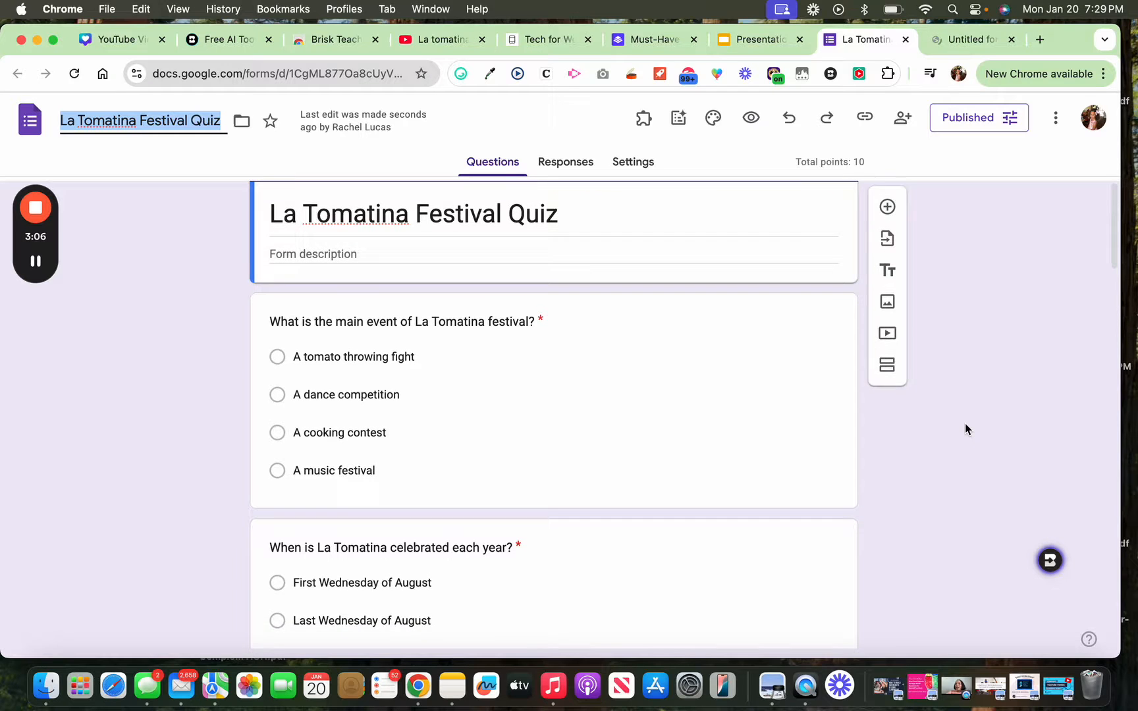
scroll(down, 3)
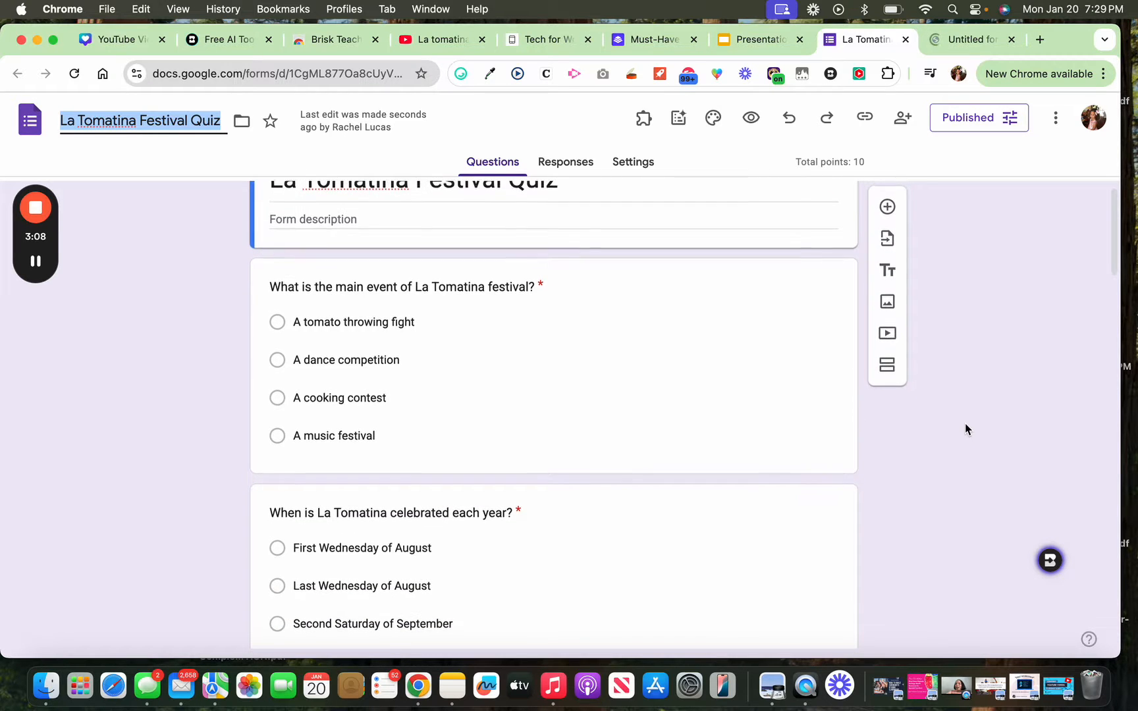
scroll(down, 3)
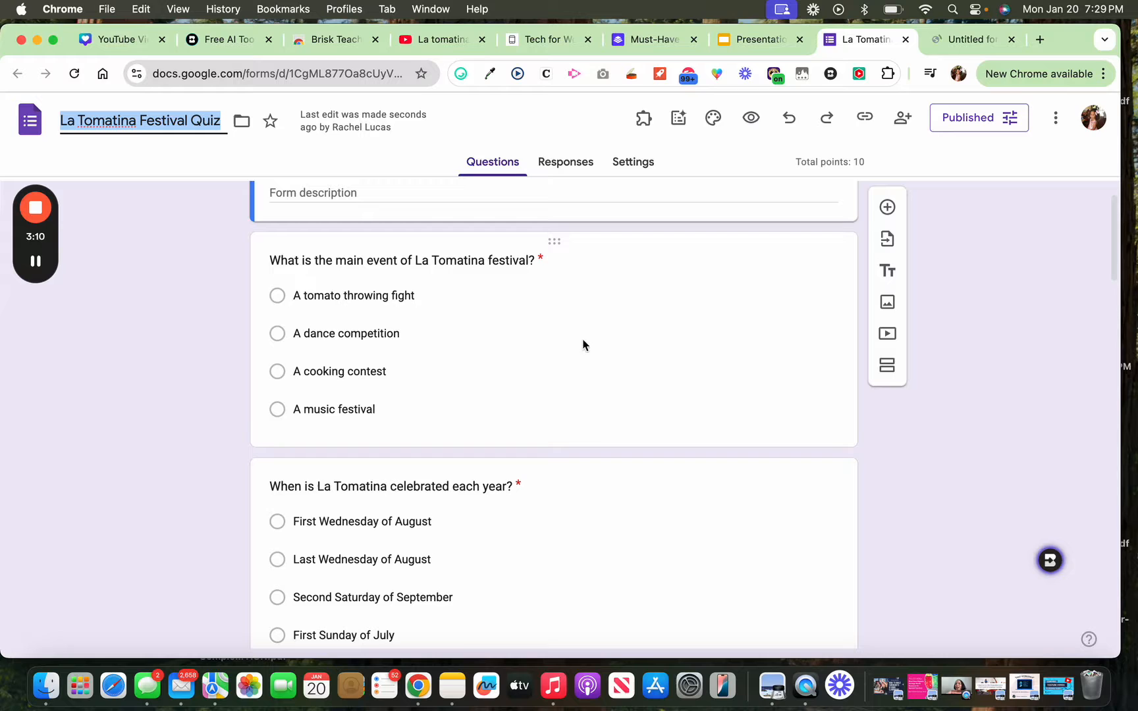
scroll(down, 3)
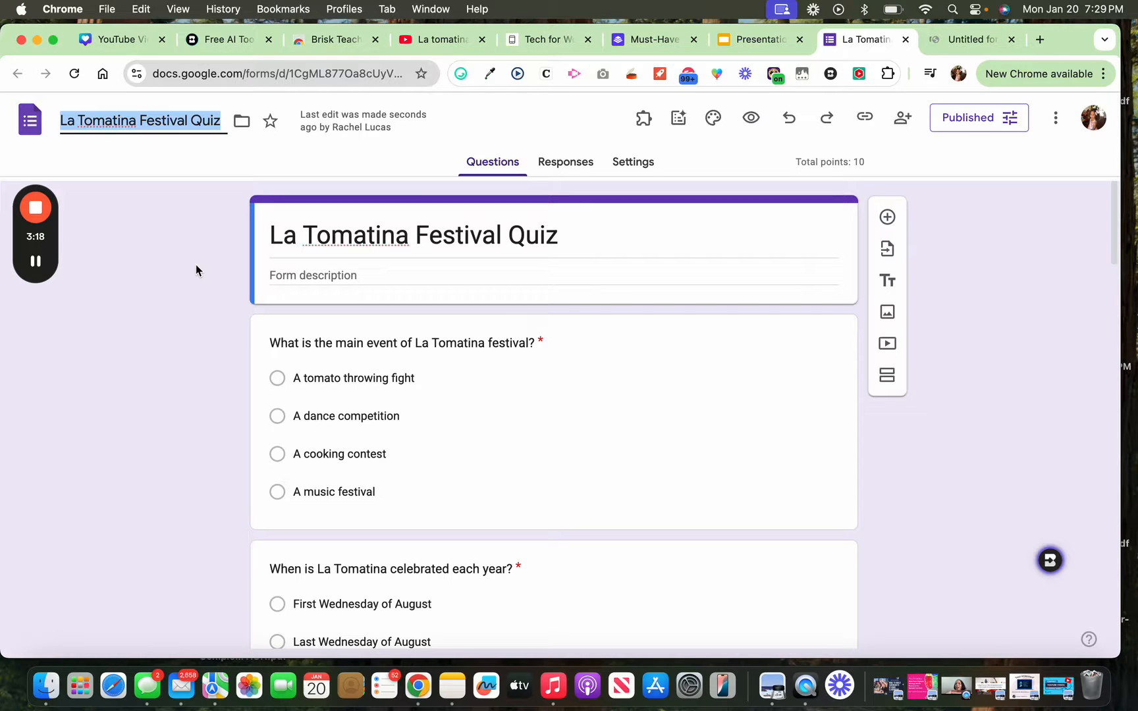
scroll(down, 3)
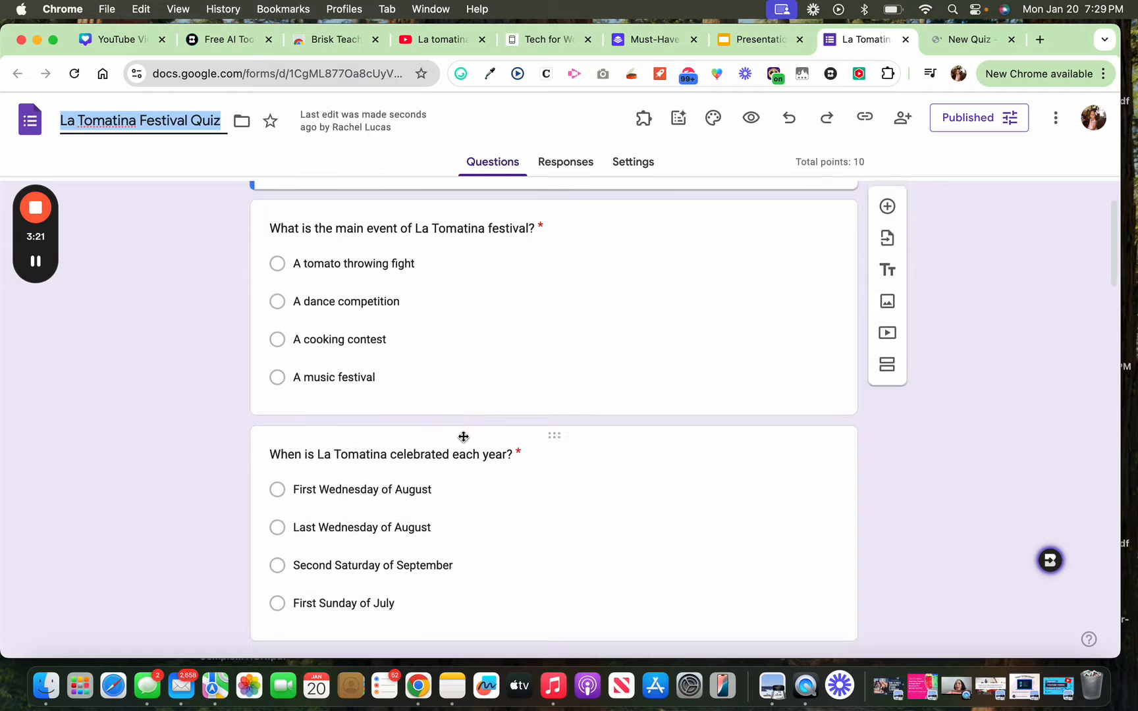
scroll(down, 3)
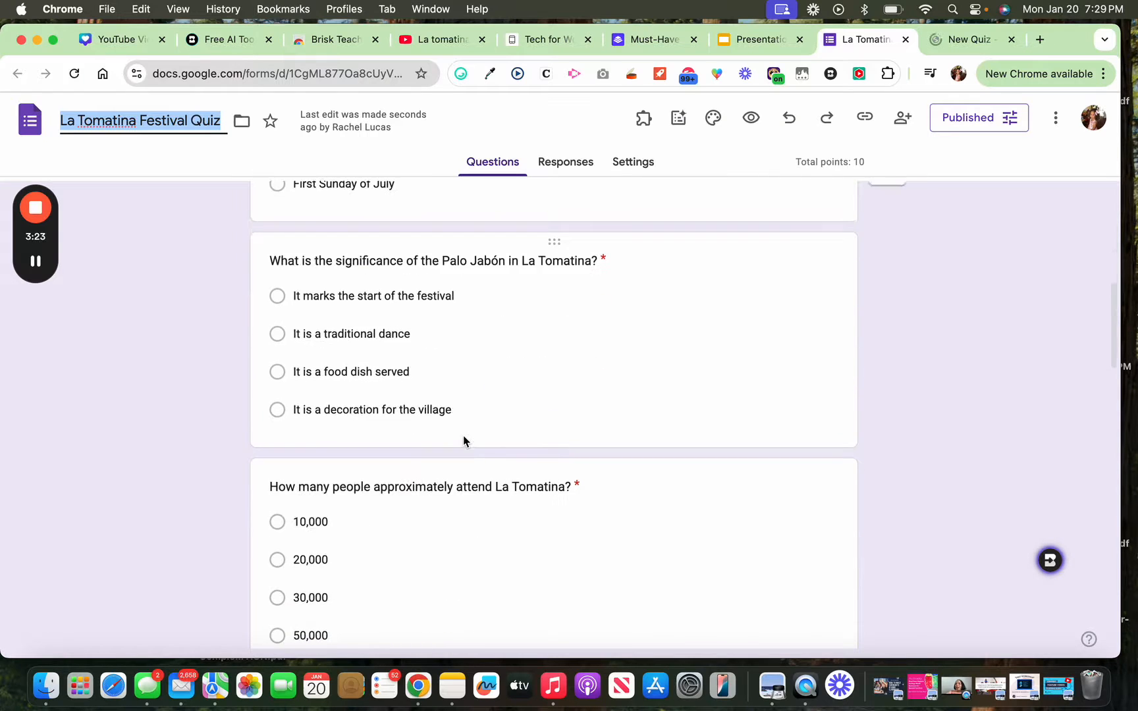
scroll(down, 3)
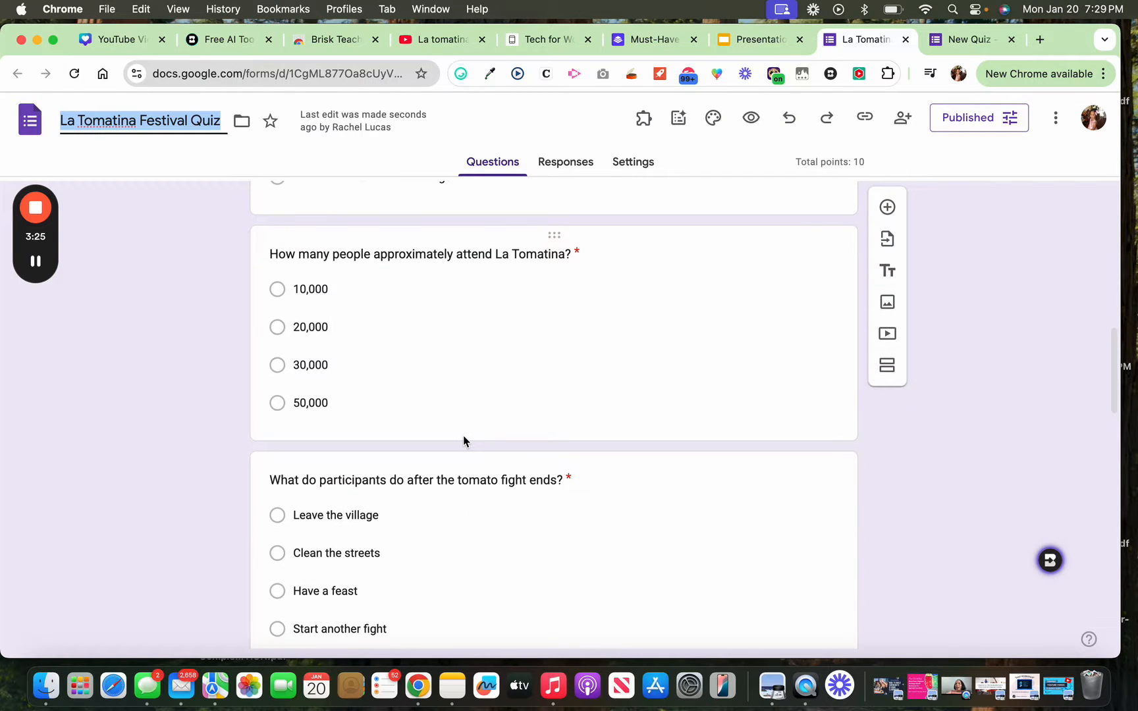
scroll(up, 3)
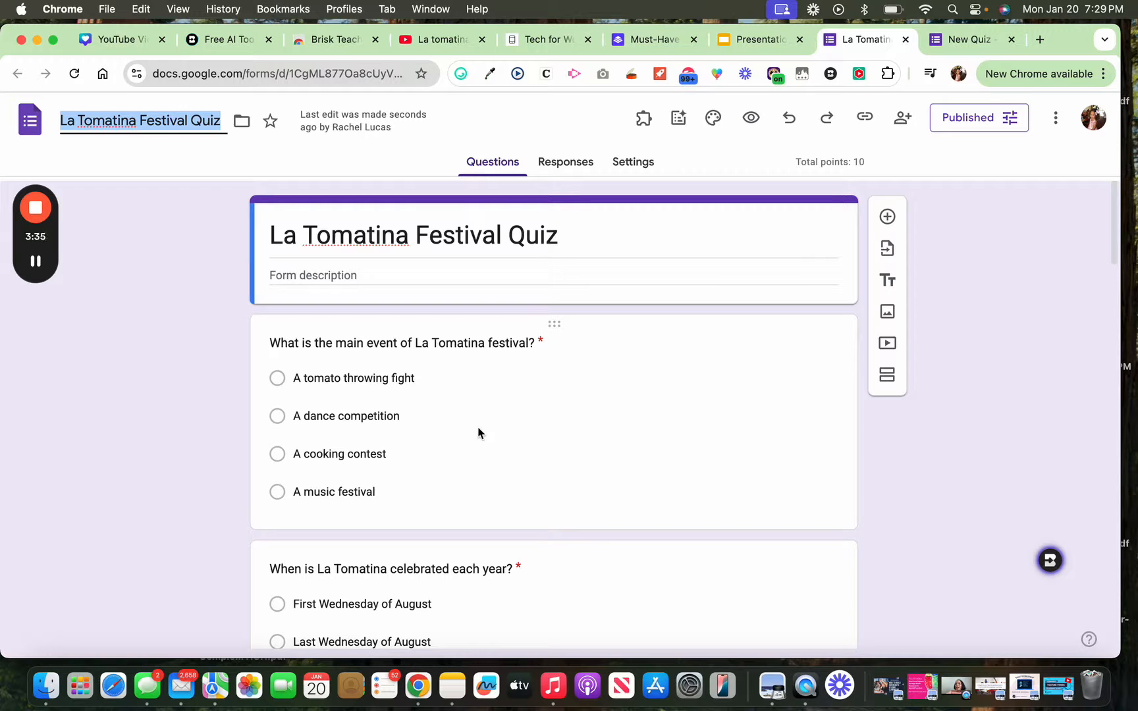
Step: Visit the Tech for World Language Teachers site, then open the Must-Have AI Tech Tools workshop page
click(548, 39)
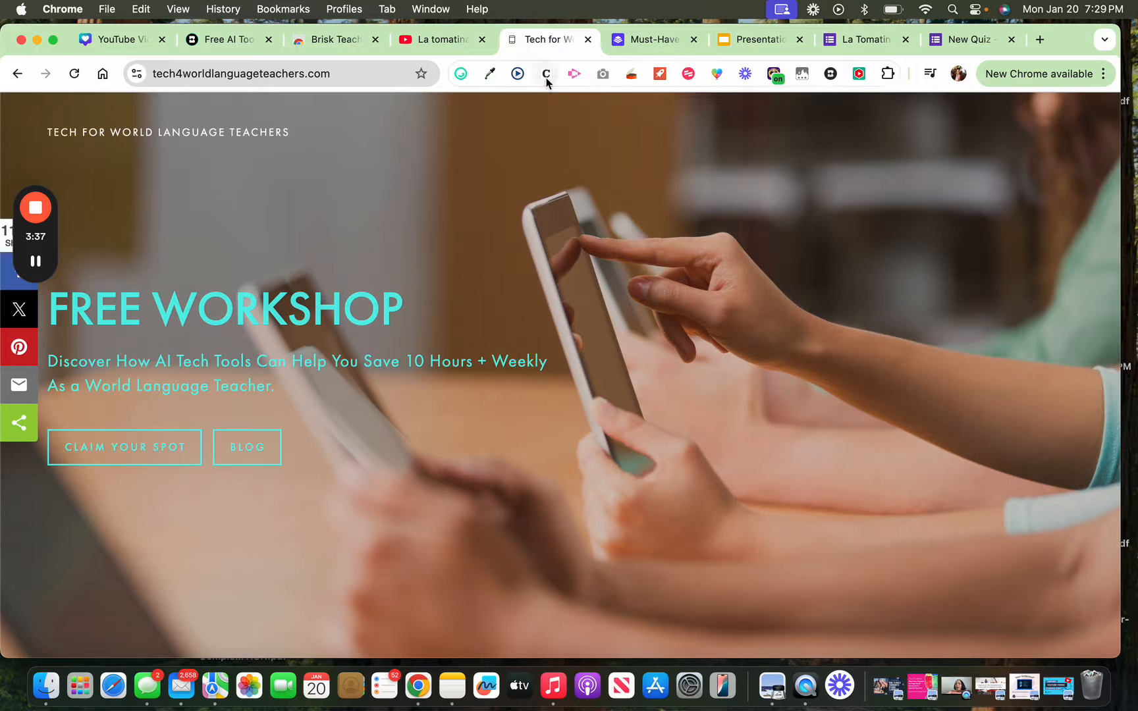
mouse_move(546, 73)
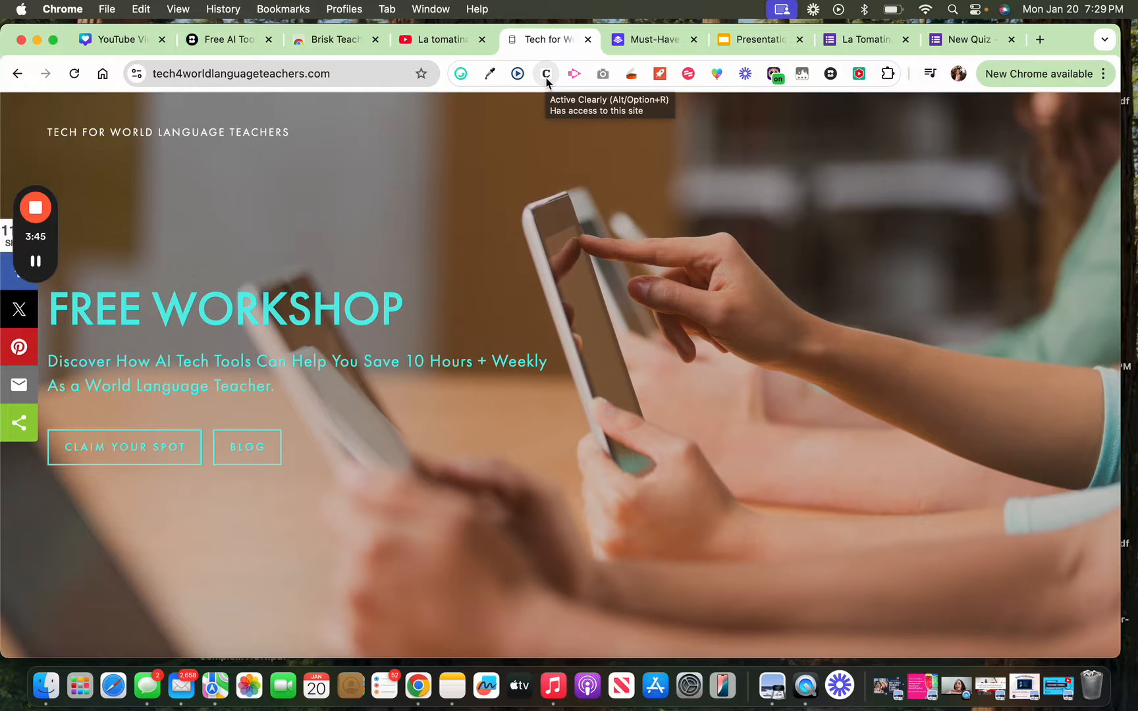
mouse_move(211, 403)
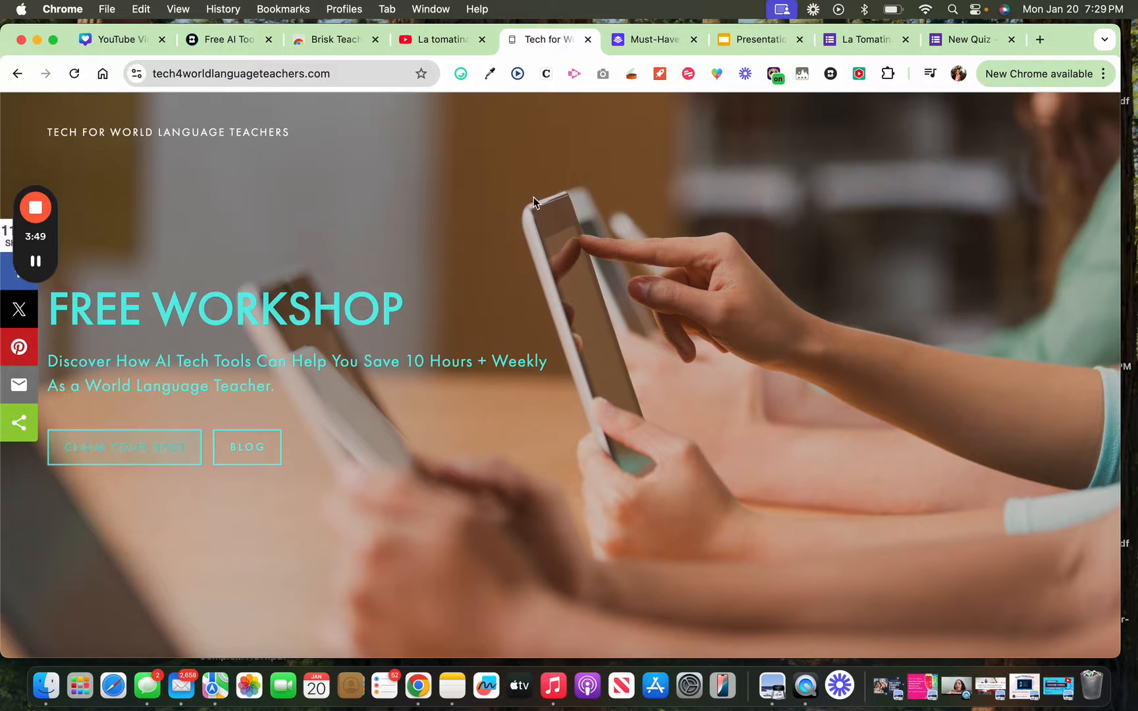
click(651, 39)
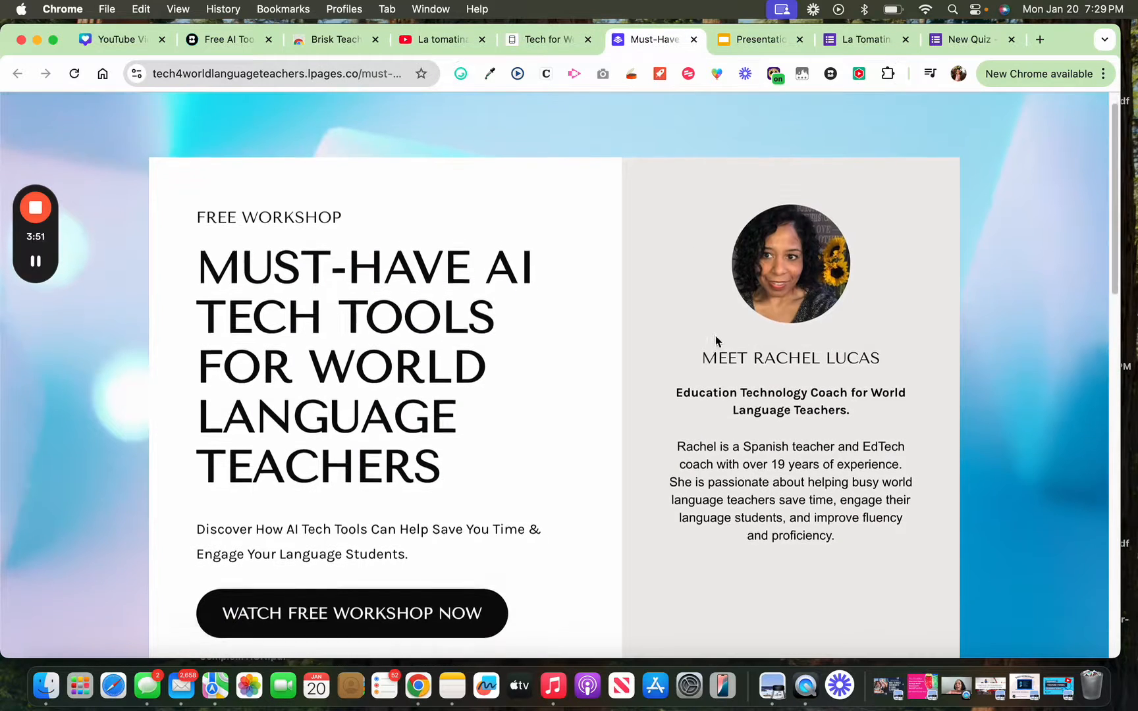